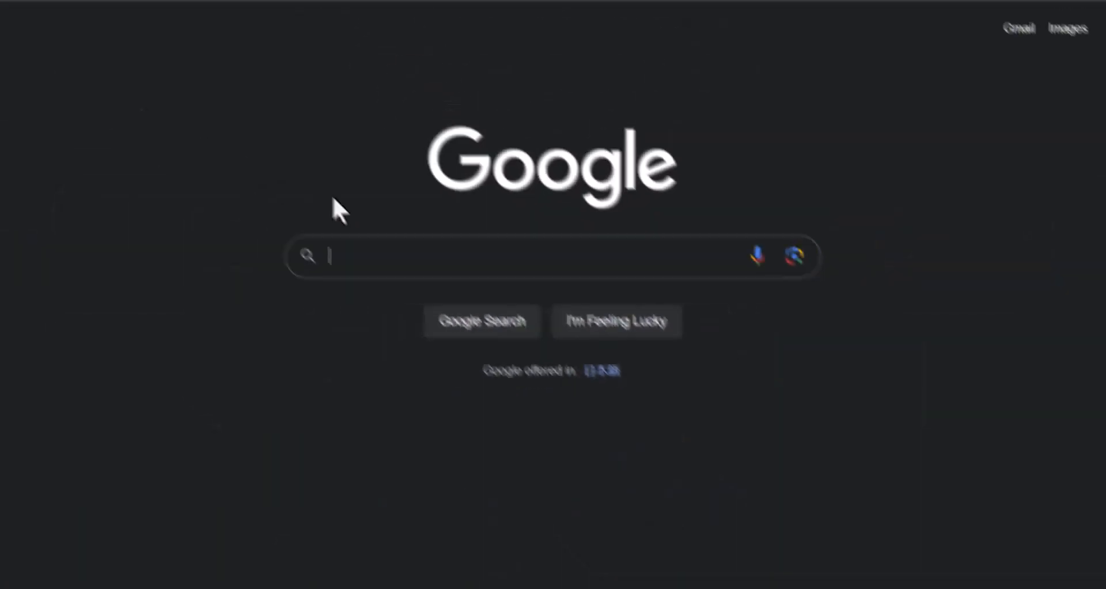
- Search Google for 'pub.dev' and follow the result to the pub.dev homepage
left_click(536, 256)
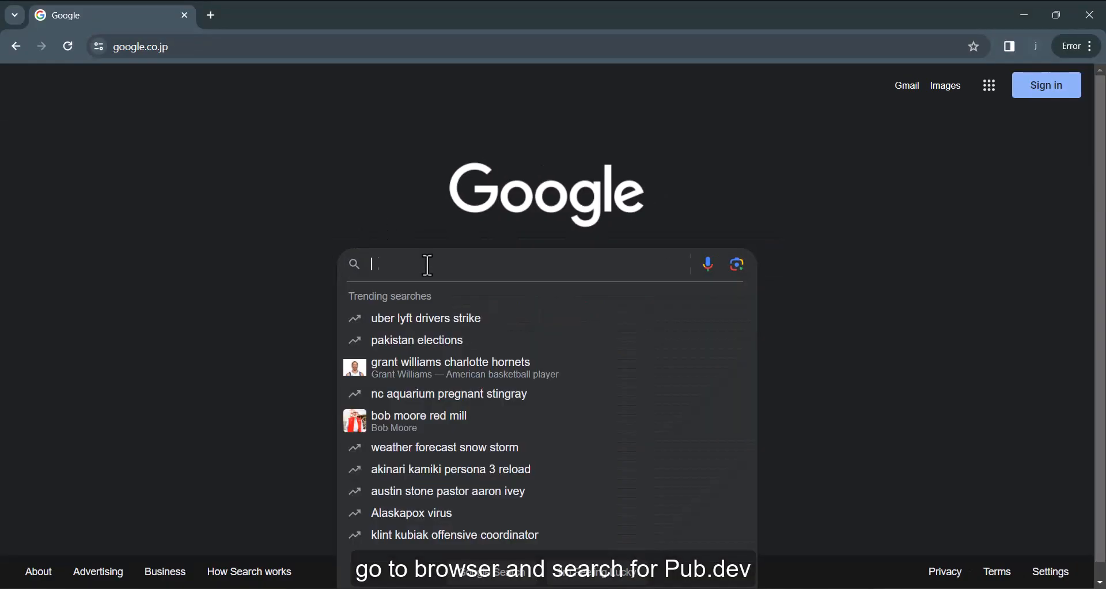
type("pub.dev")
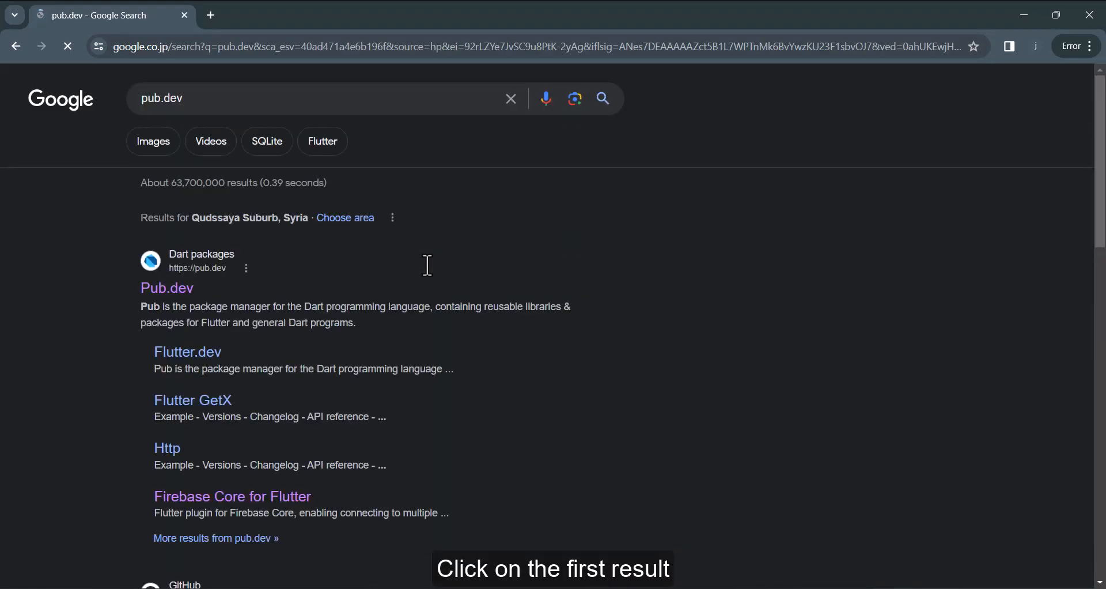
left_click(166, 288)
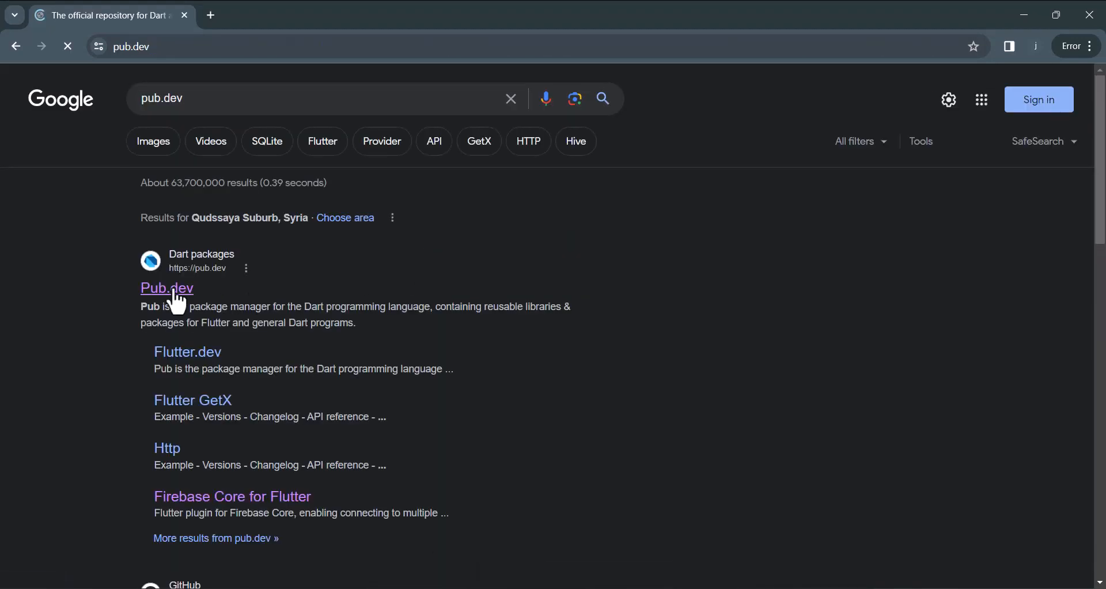
left_click(166, 287)
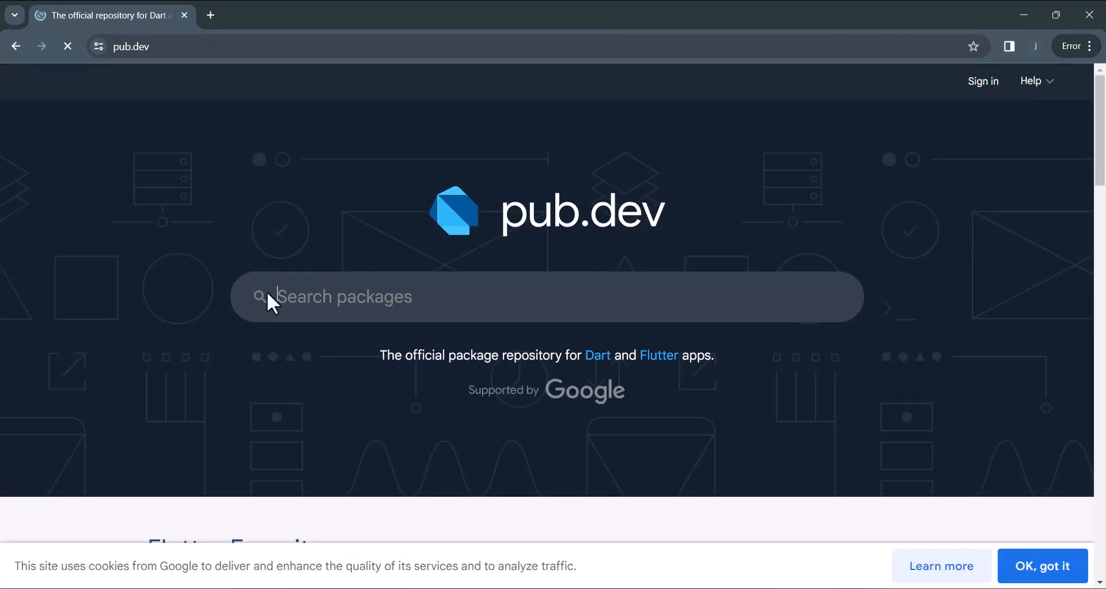
- Search pub.dev packages for 'web_flutter' and go to the webview_flutter package page
type("web_")
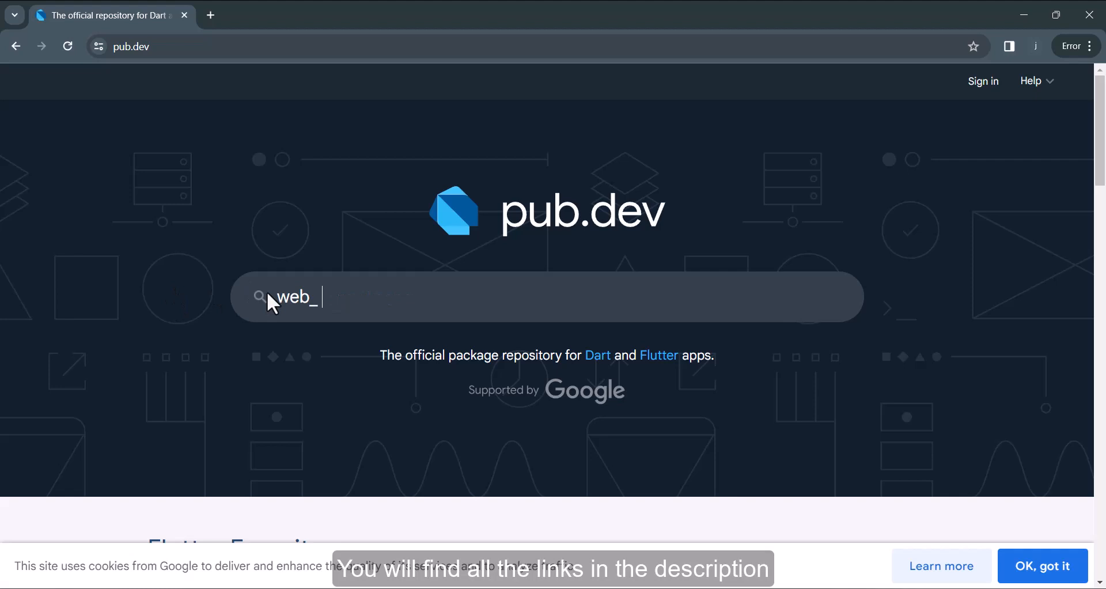
type("flutter")
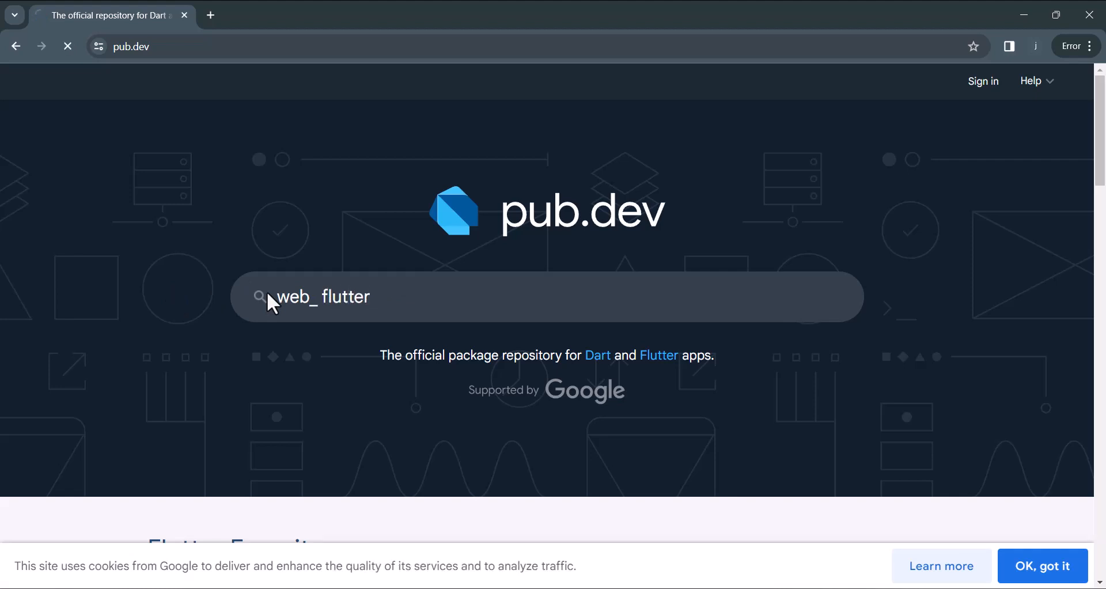
key("Return")
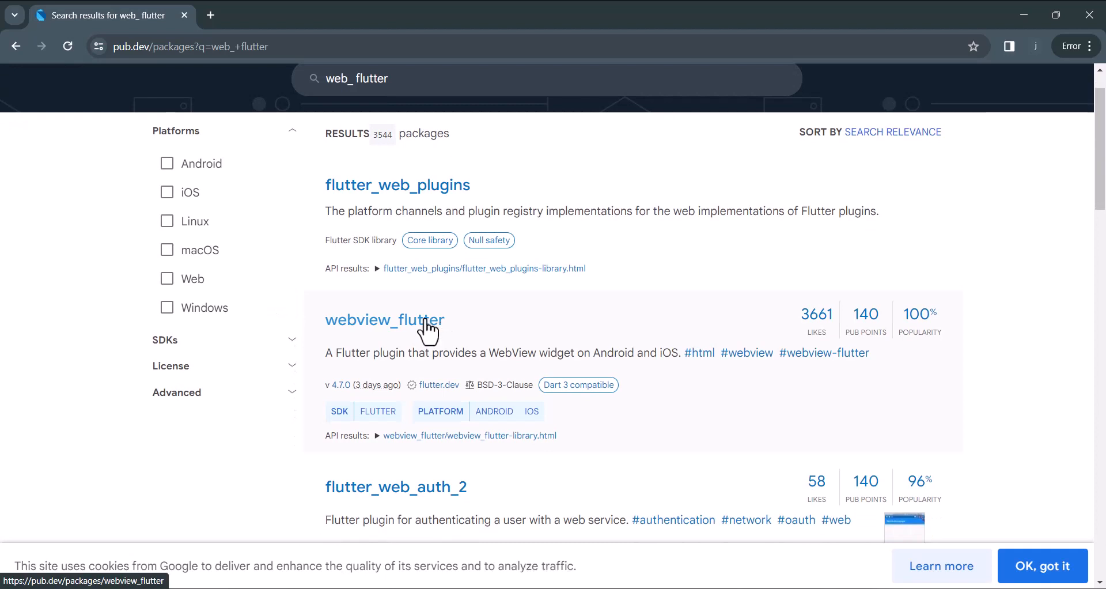
left_click(384, 319)
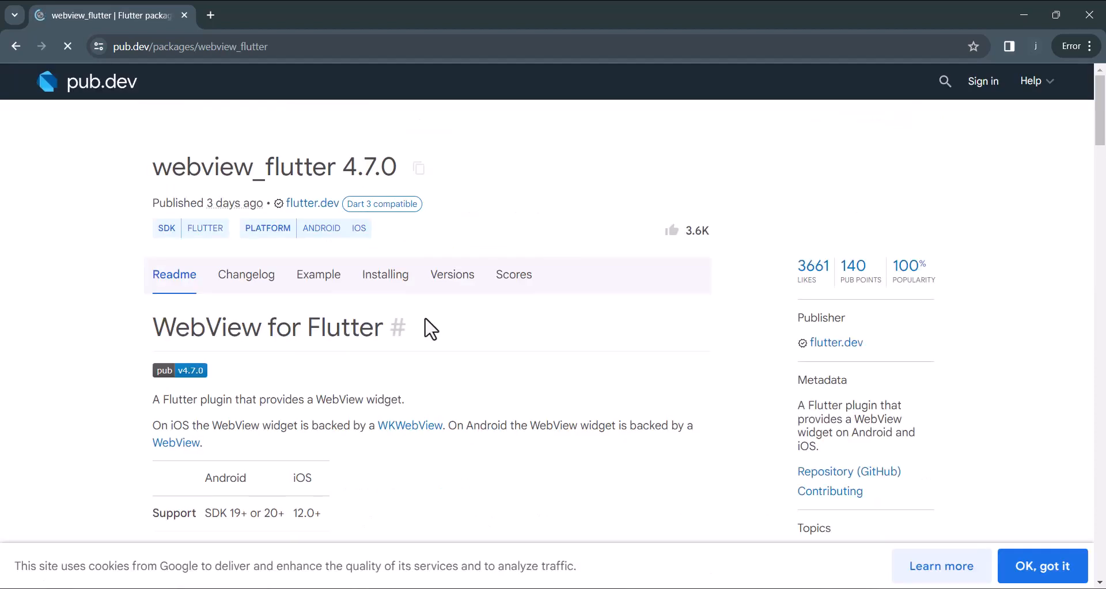
- Review the Installing instructions for webview_flutter
left_click(385, 274)
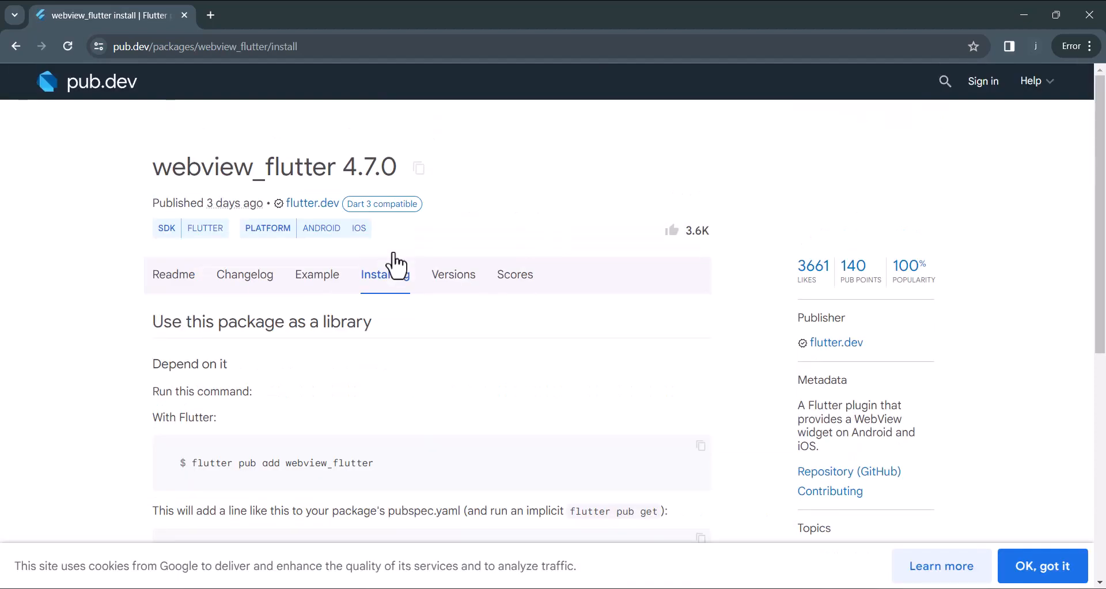
scroll("down", 3)
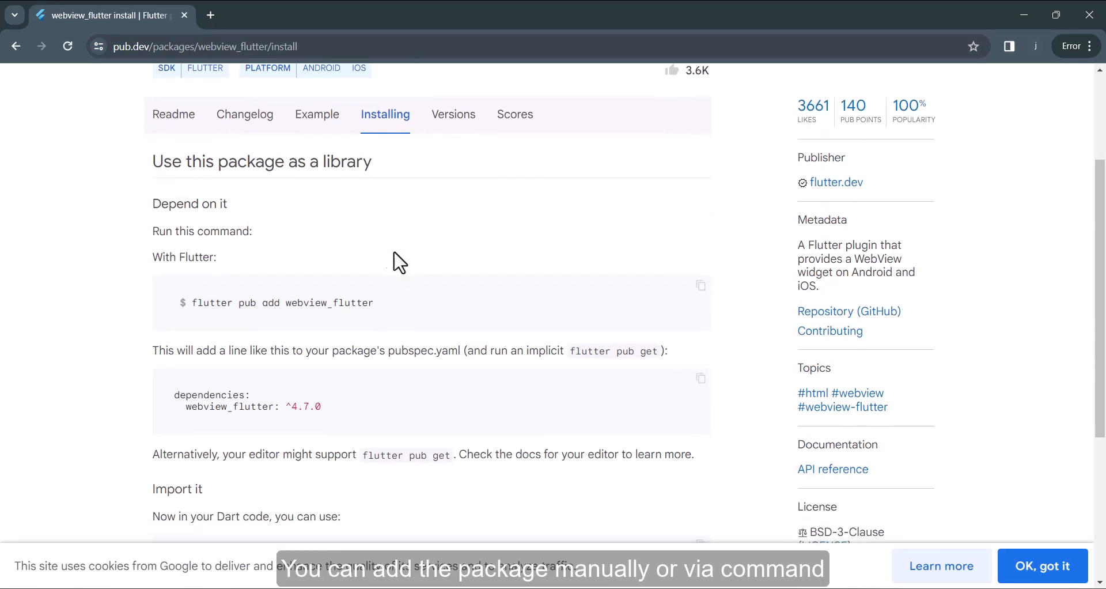
mouse_move(701, 286)
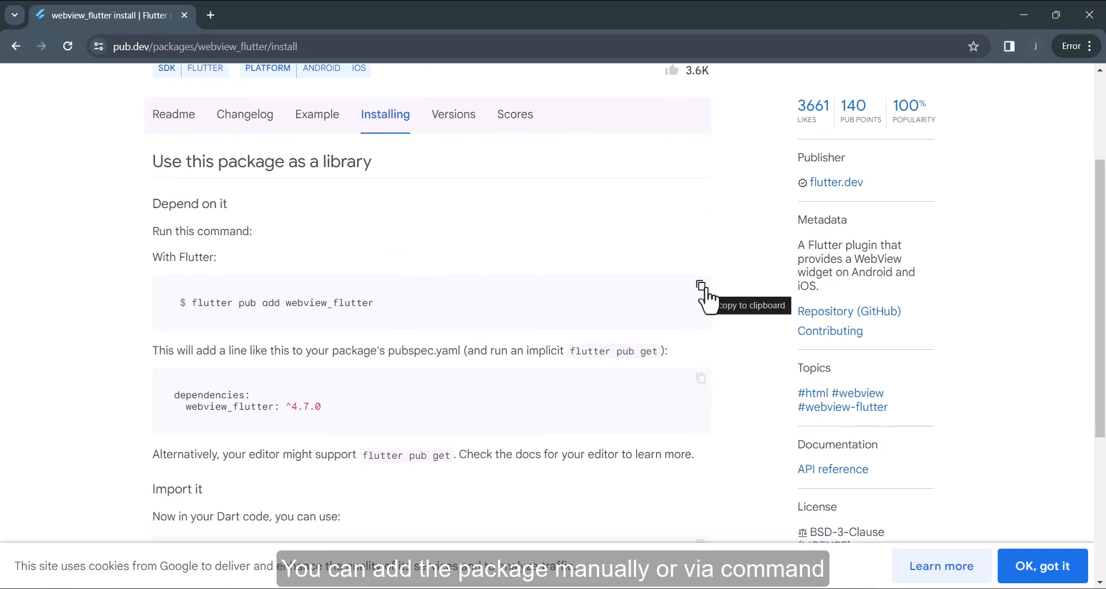
scroll("down", 3)
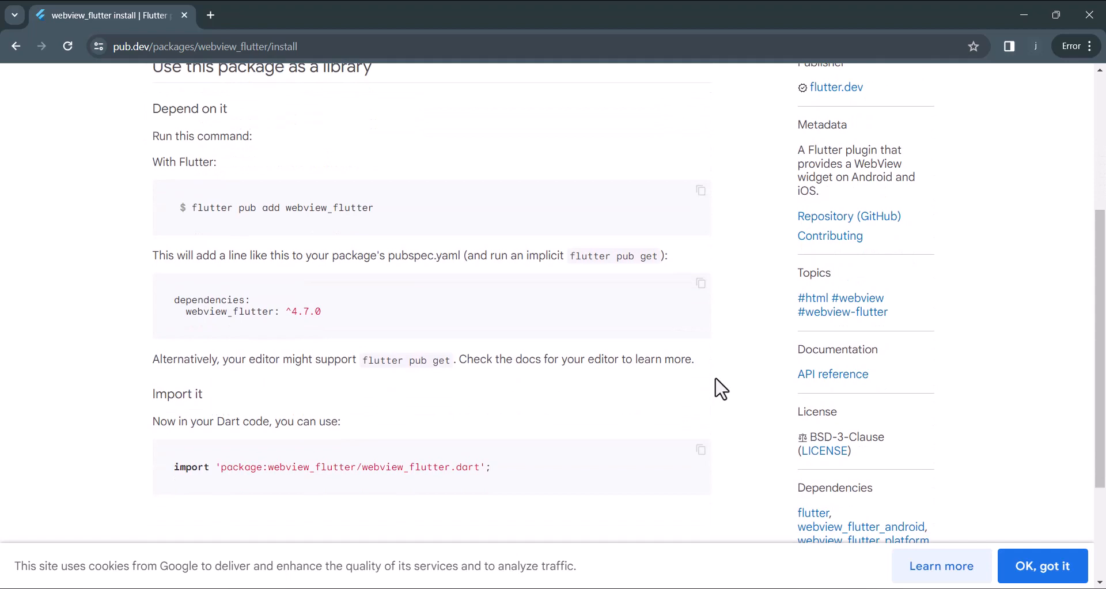
scroll("up", 3)
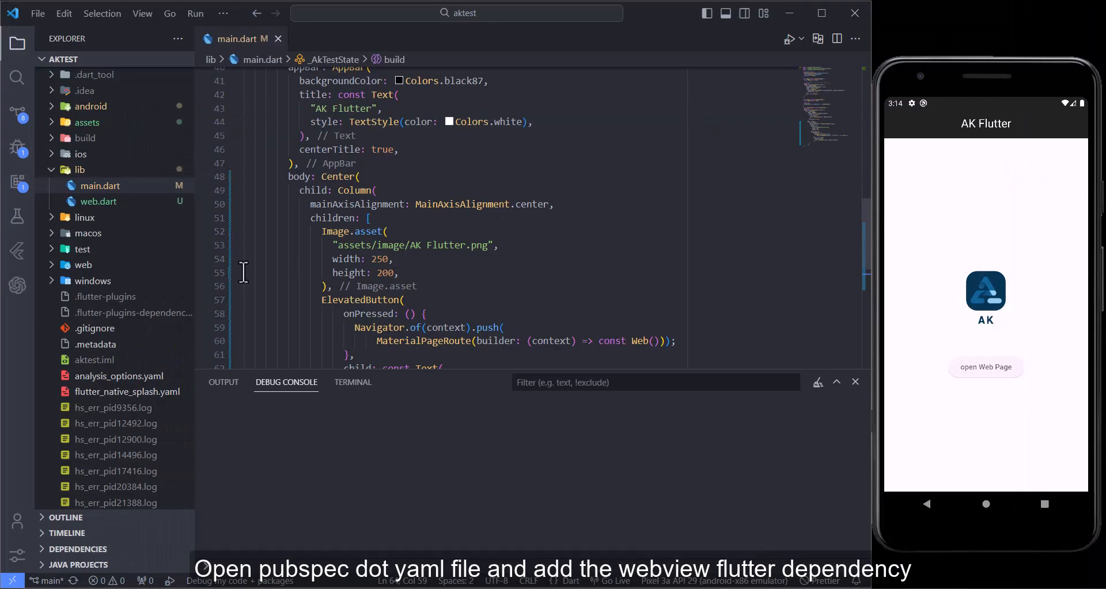
- Scroll the webview_flutter readme to the minSdkVersion 19 requirement for android/app/build.gradle
scroll("down", 3)
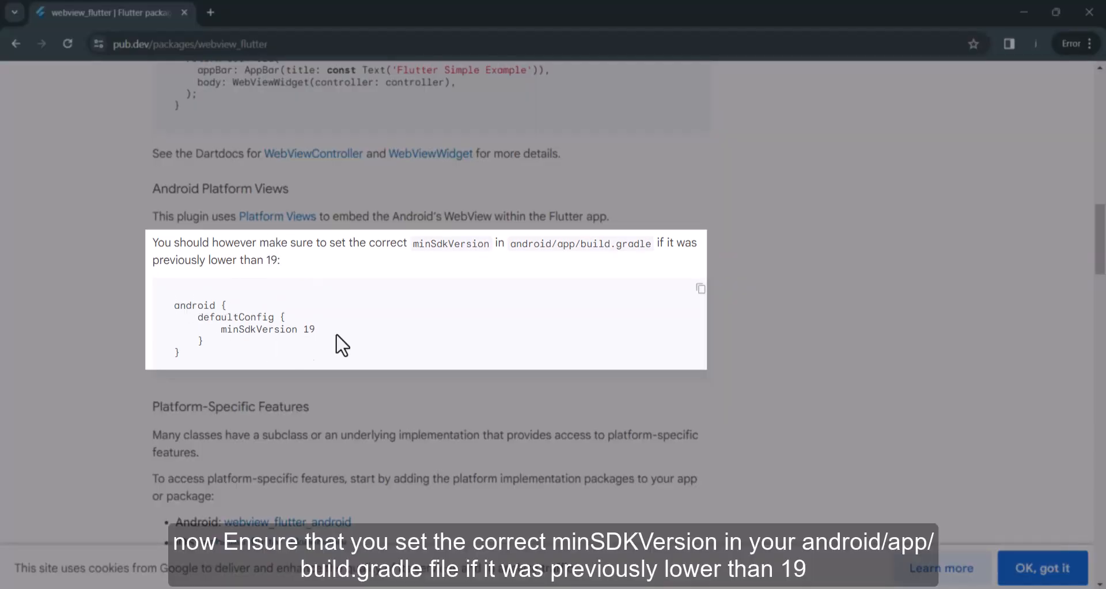
- Switch to VS Code and view android/app/build.gradle for the project's SDK configuration
key("alt+tab")
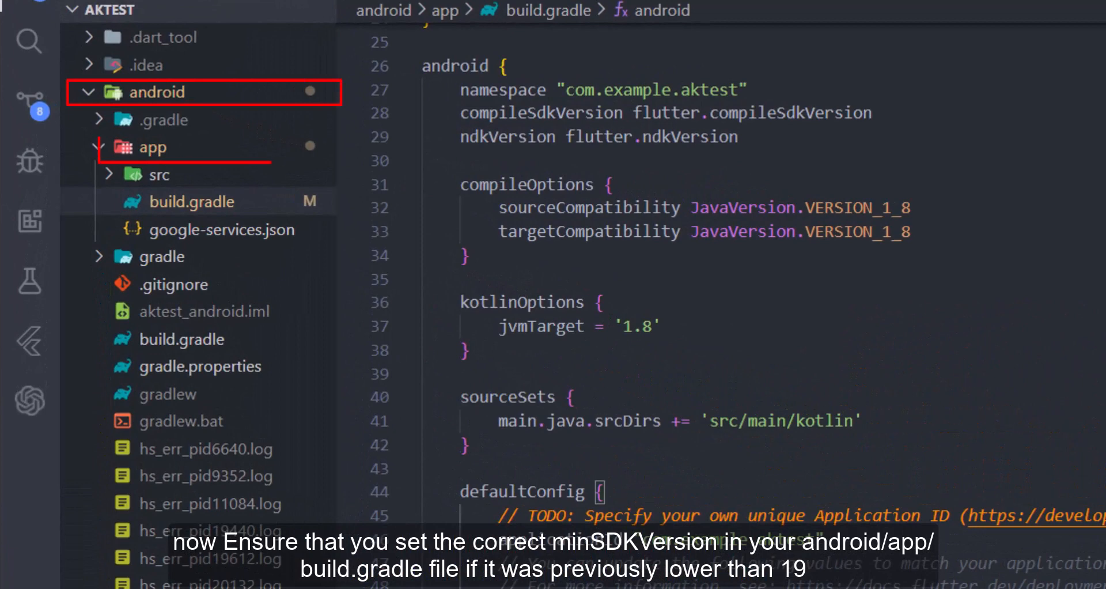
left_click(186, 201)
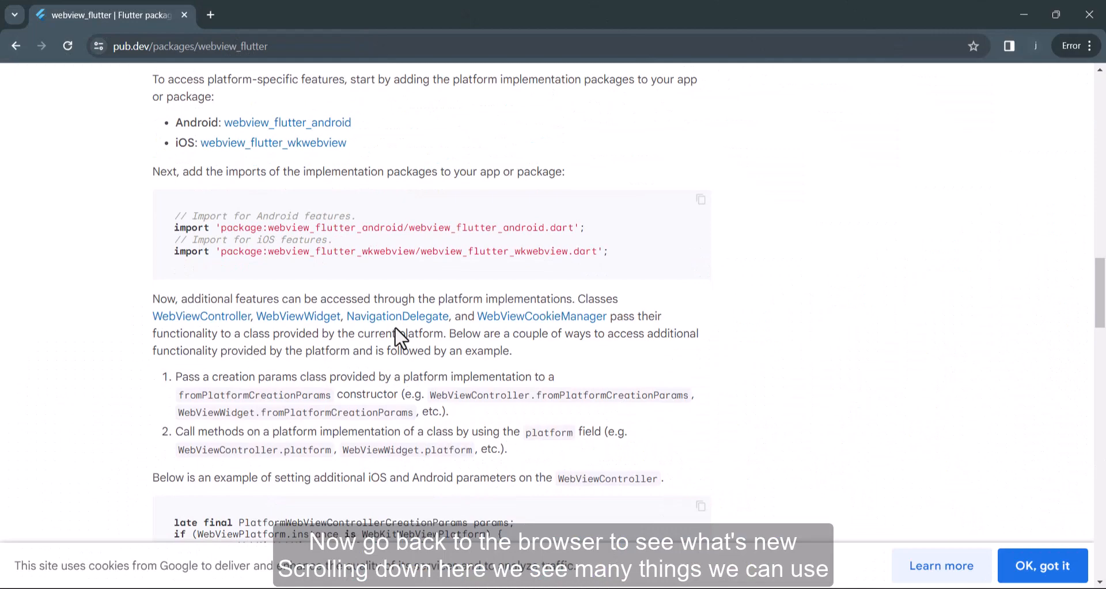
- Read the readme's Migrating from 3.0 to 4.0 API changes for WebViewController and NavigationDelegate
scroll("down", 3)
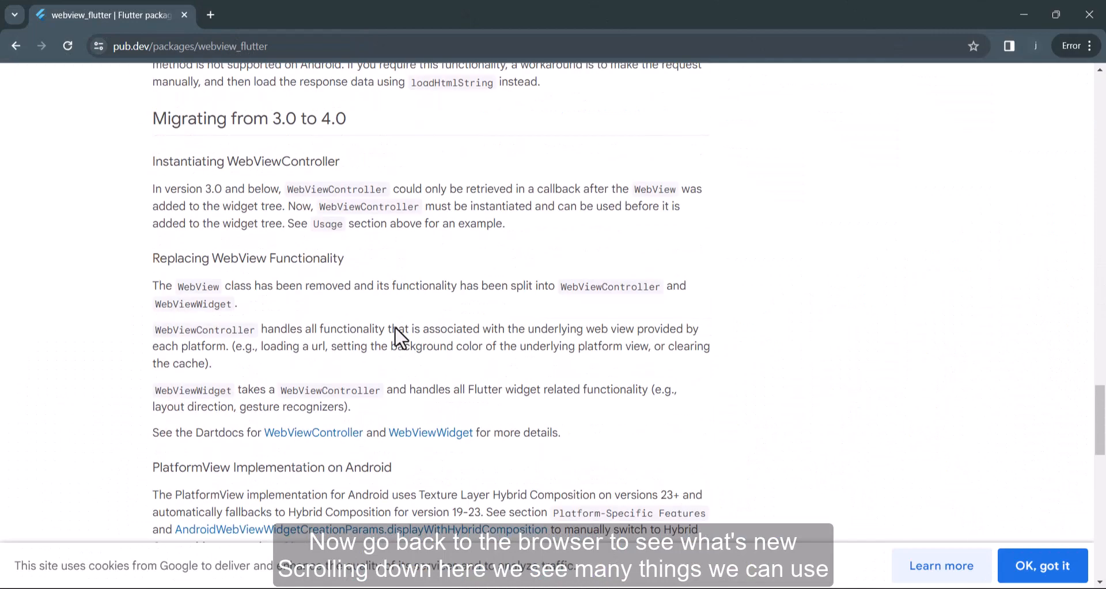
scroll("down", 3)
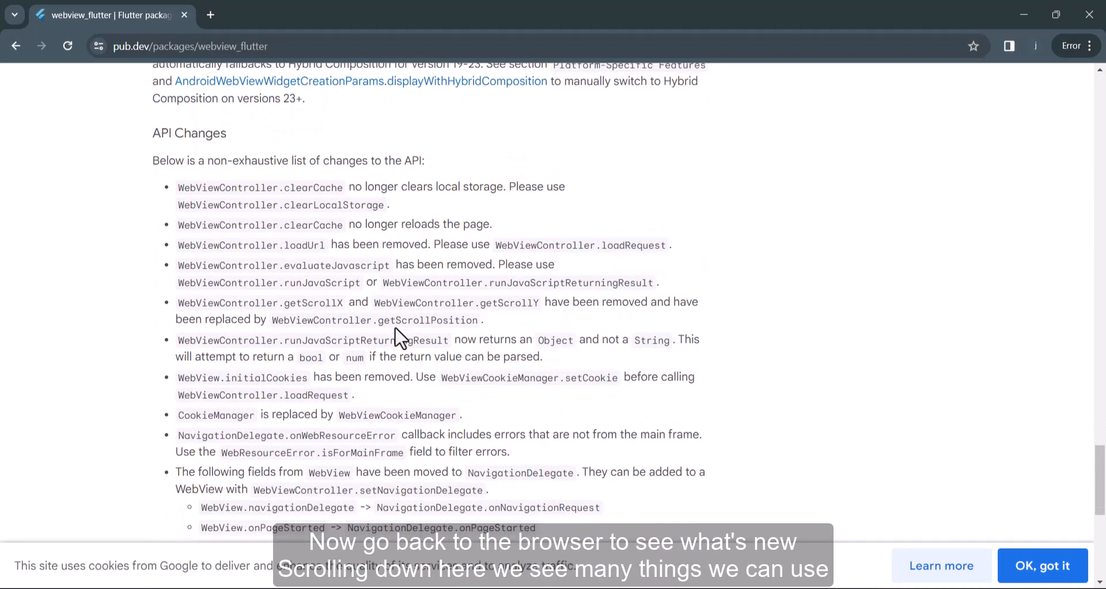
scroll("down", 3)
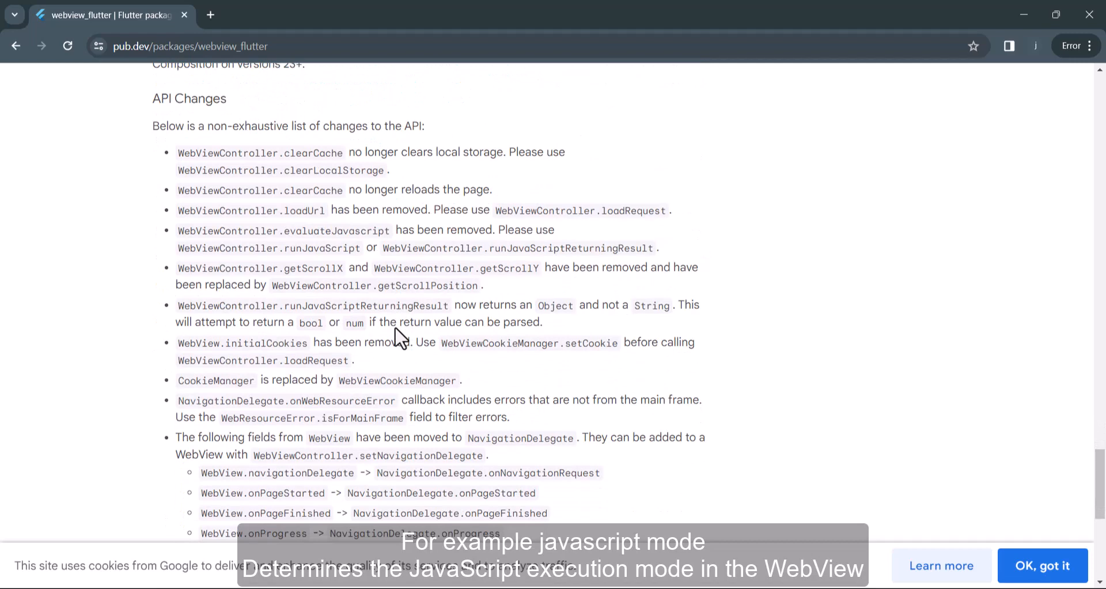
scroll("down", 3)
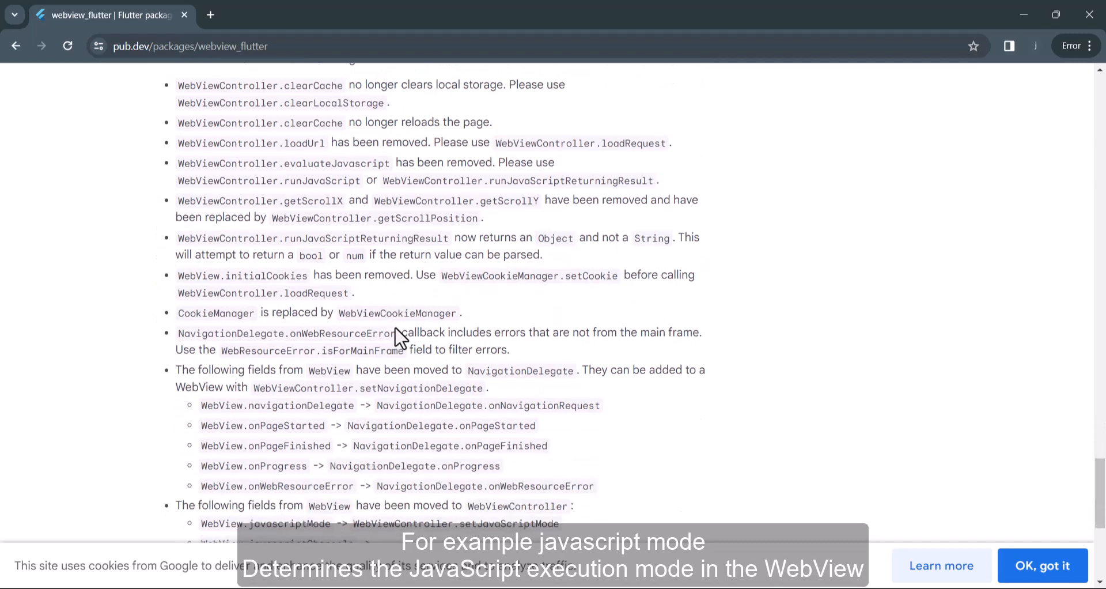
scroll("down", 3)
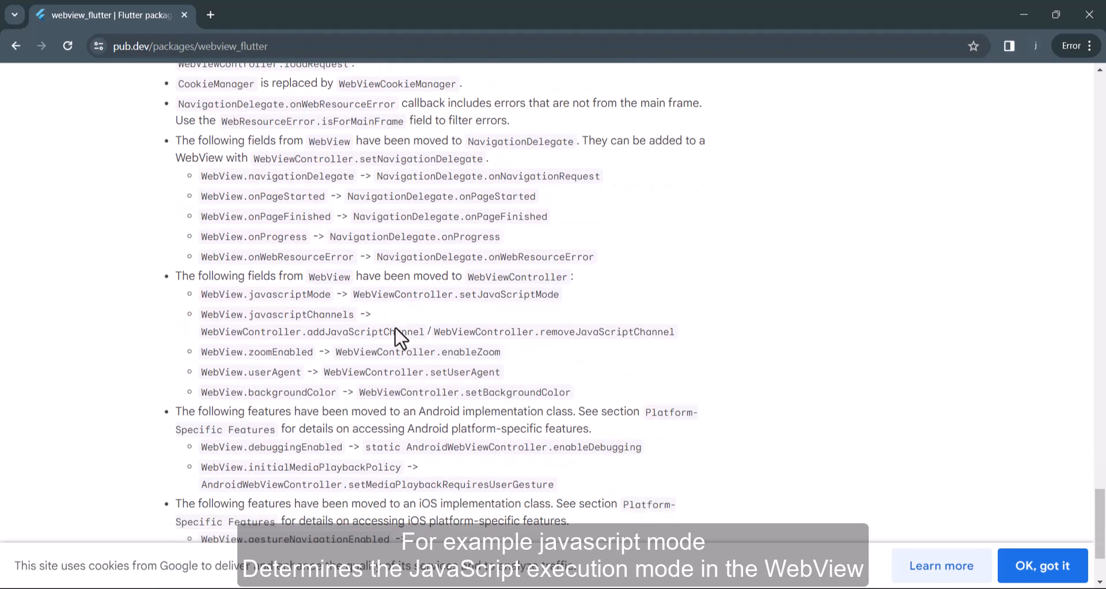
scroll("up", 3)
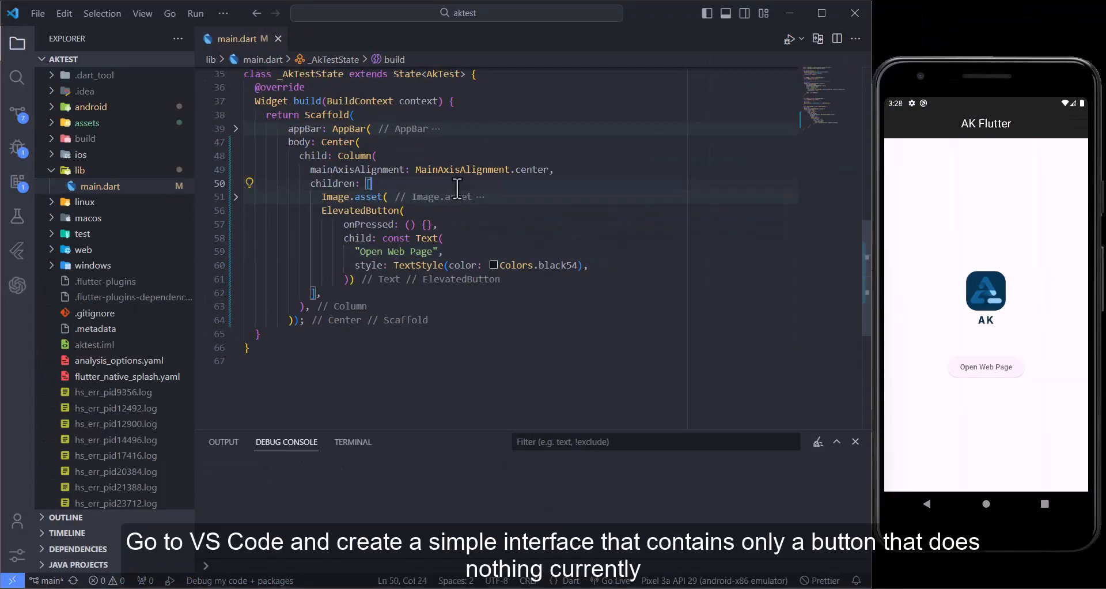
mouse_move(986, 366)
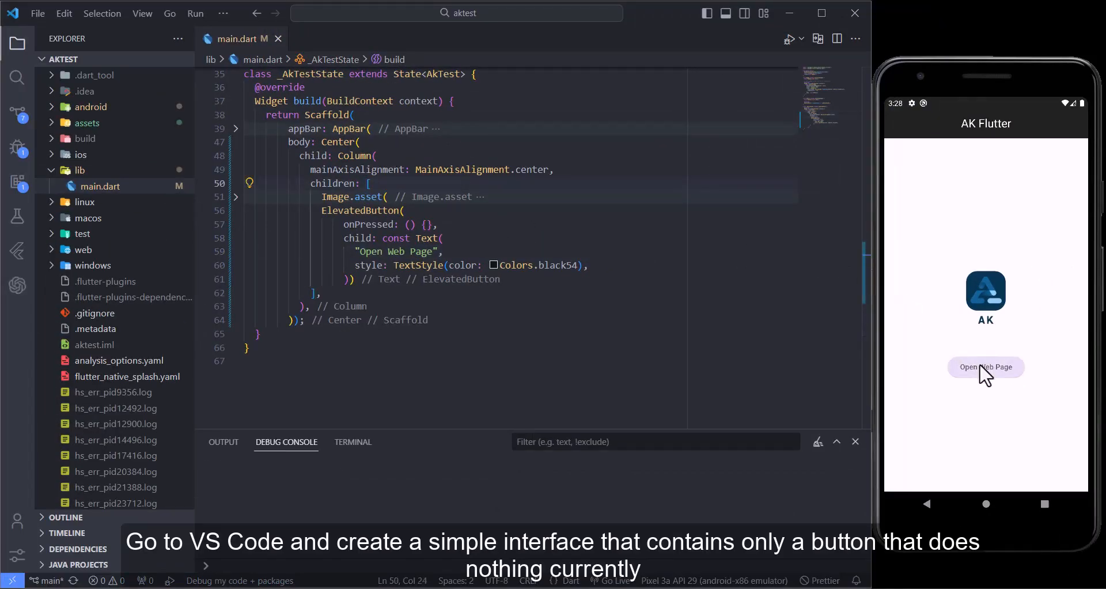
mouse_move(898, 337)
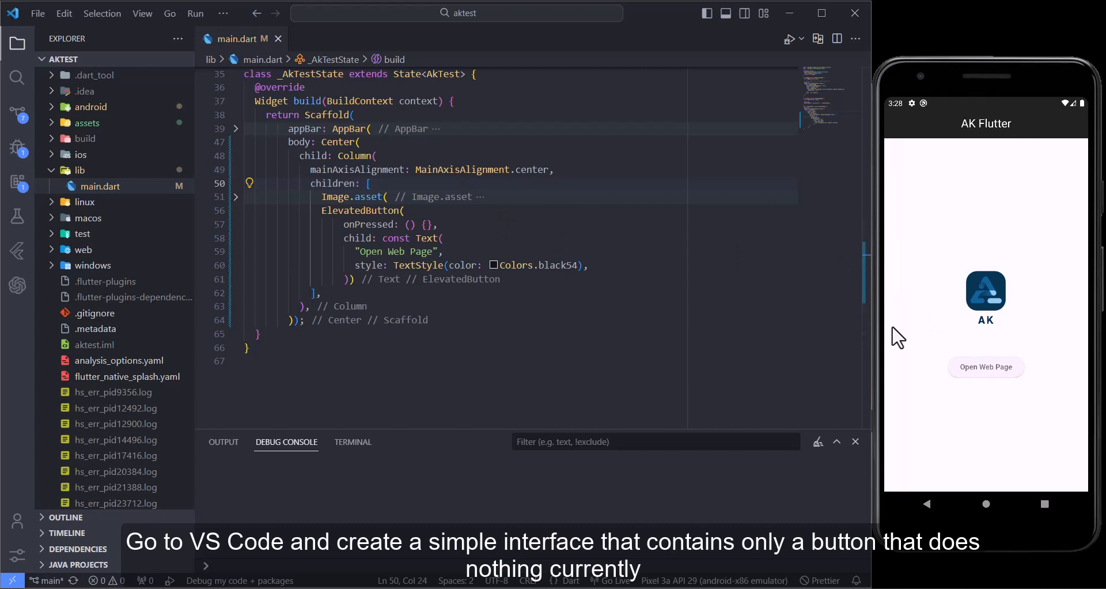
- Begin a new, unnamed file inside the lib folder
left_click(81, 170)
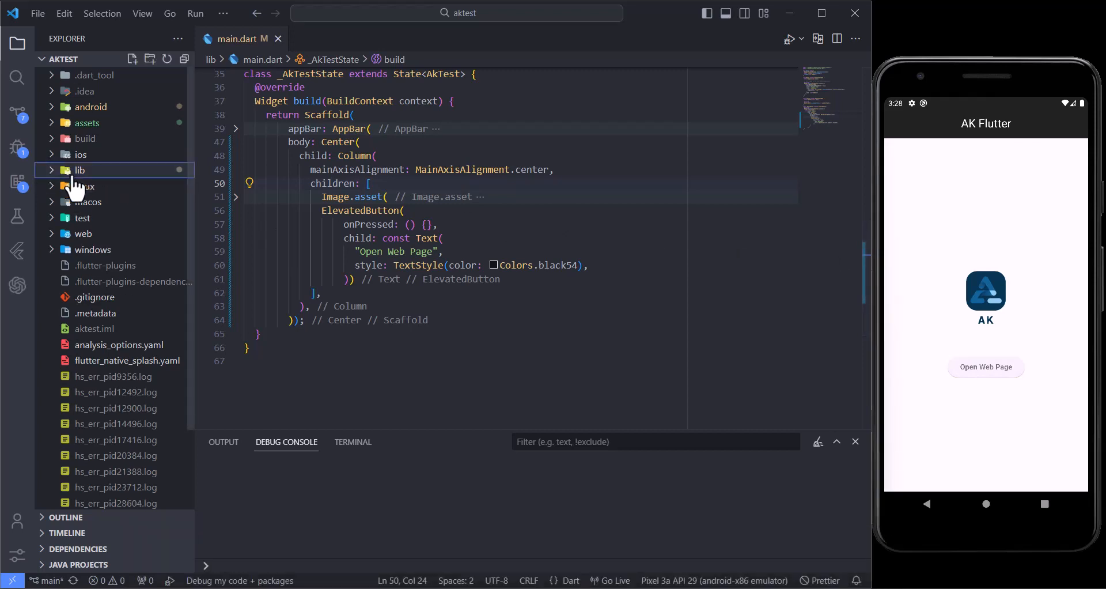
left_click(131, 59)
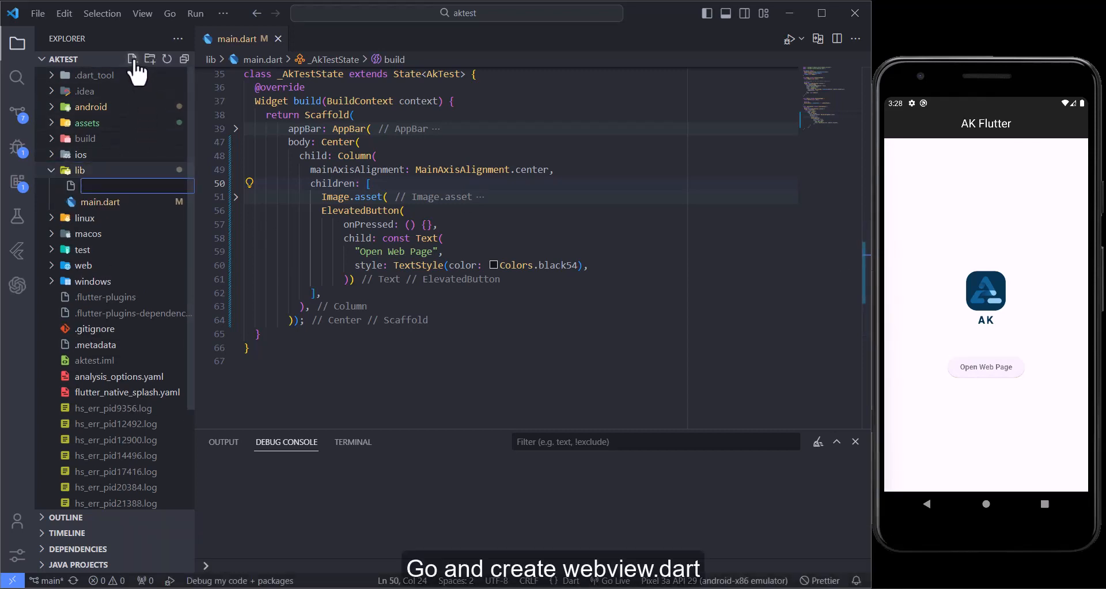
- Create webView.dart with a WebView stateful widget returning SafeArea(child: Container())
type("webView.dart")
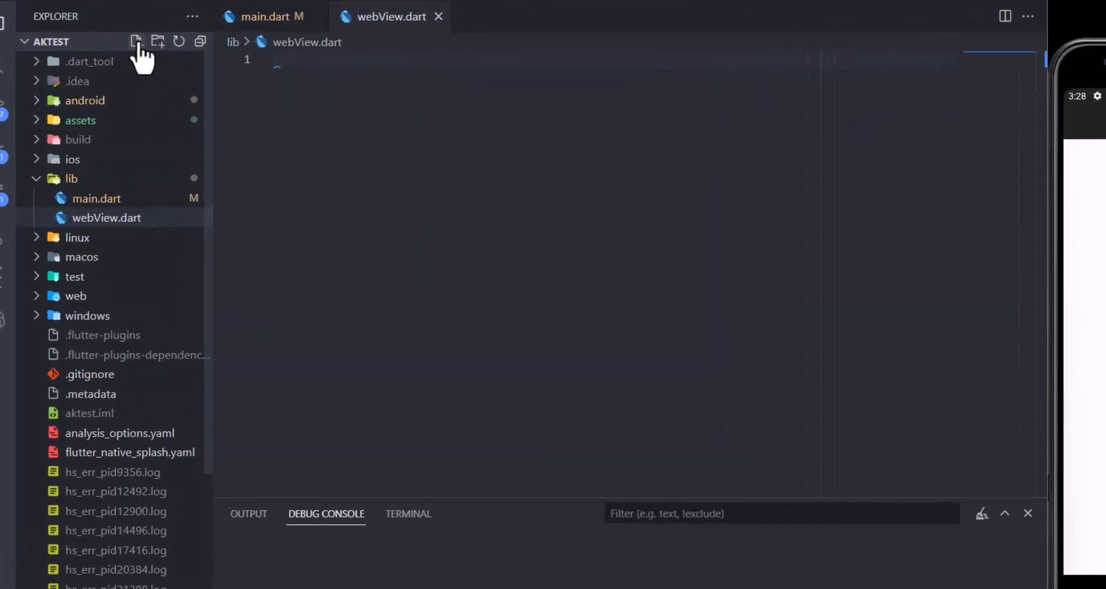
type("fs")
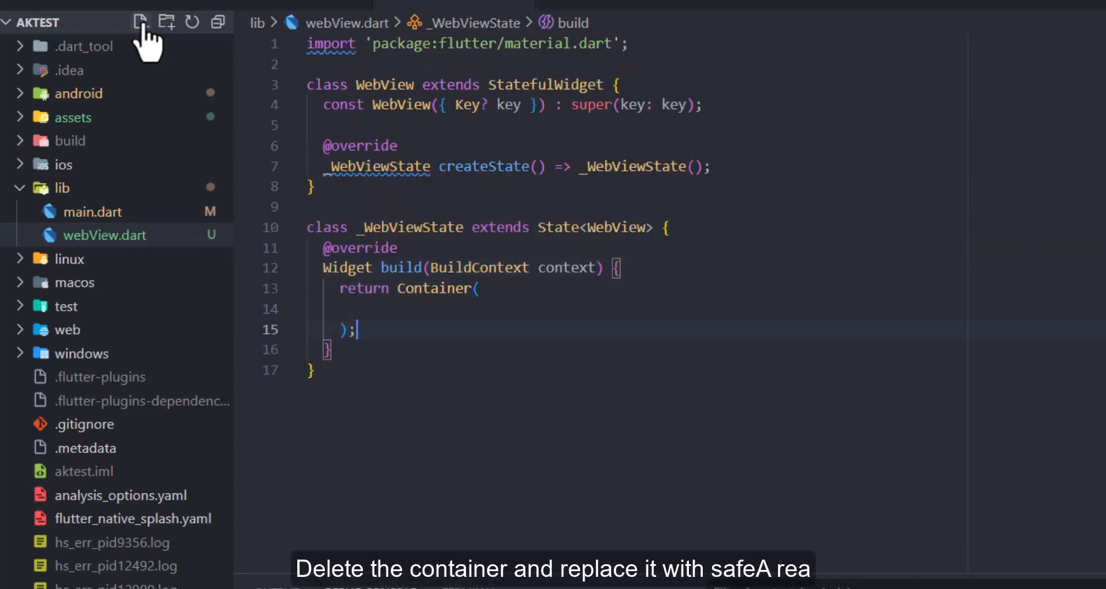
type("S")
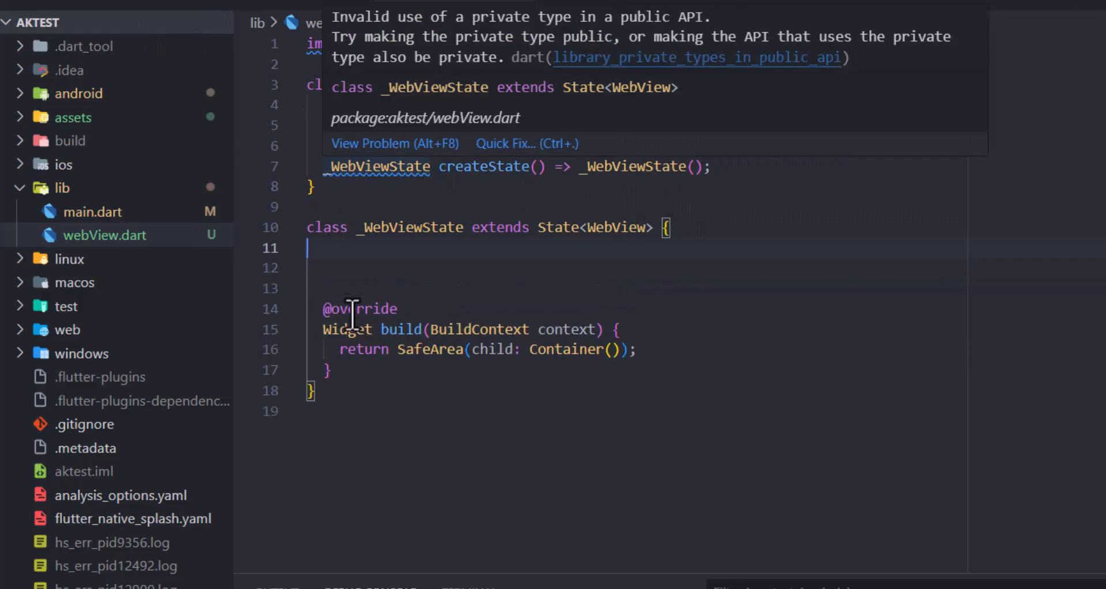
- Start the field 'final cotroller = Web' inside _WebViewState
type("fi")
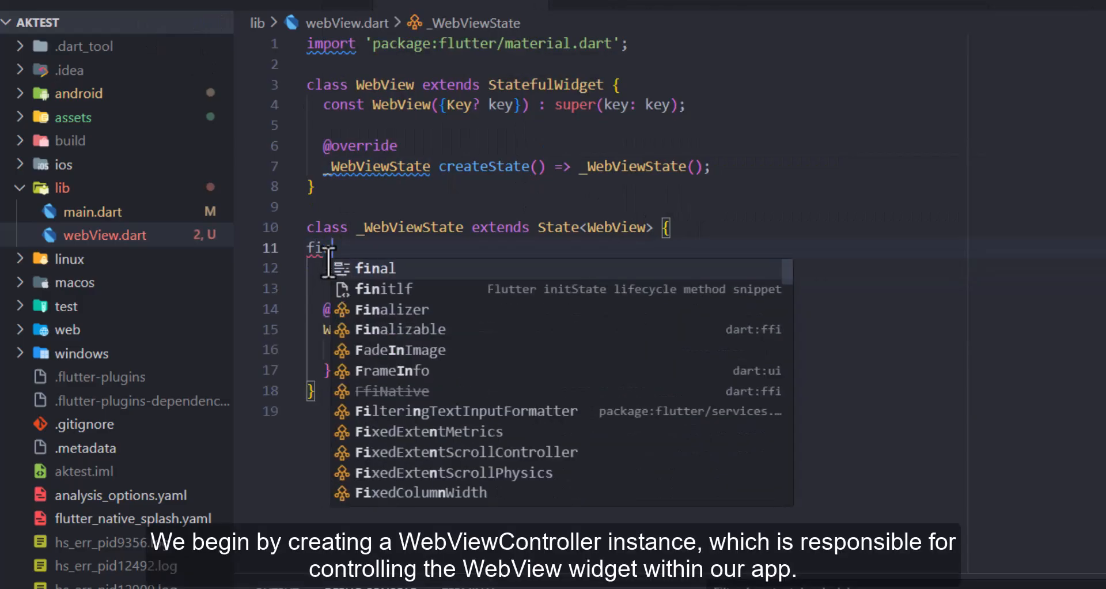
type("co")
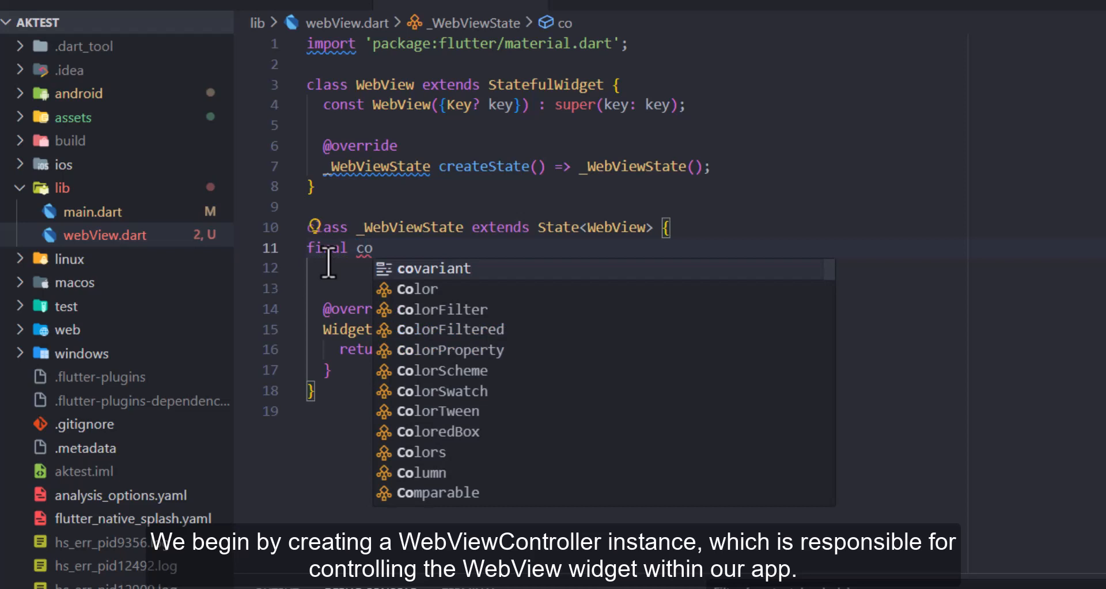
type("troller")
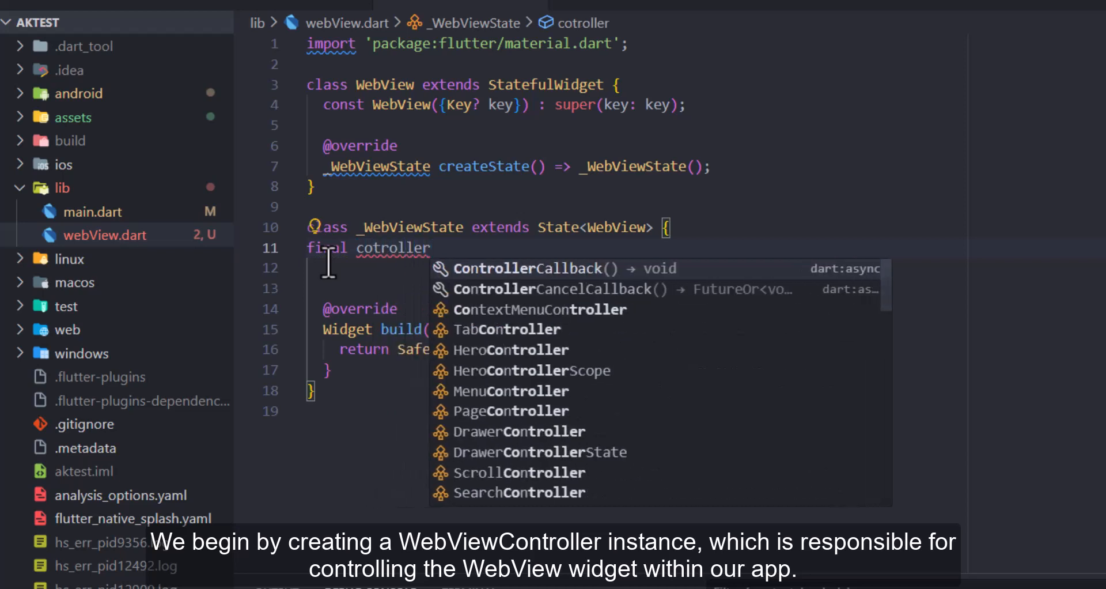
type("= Web")
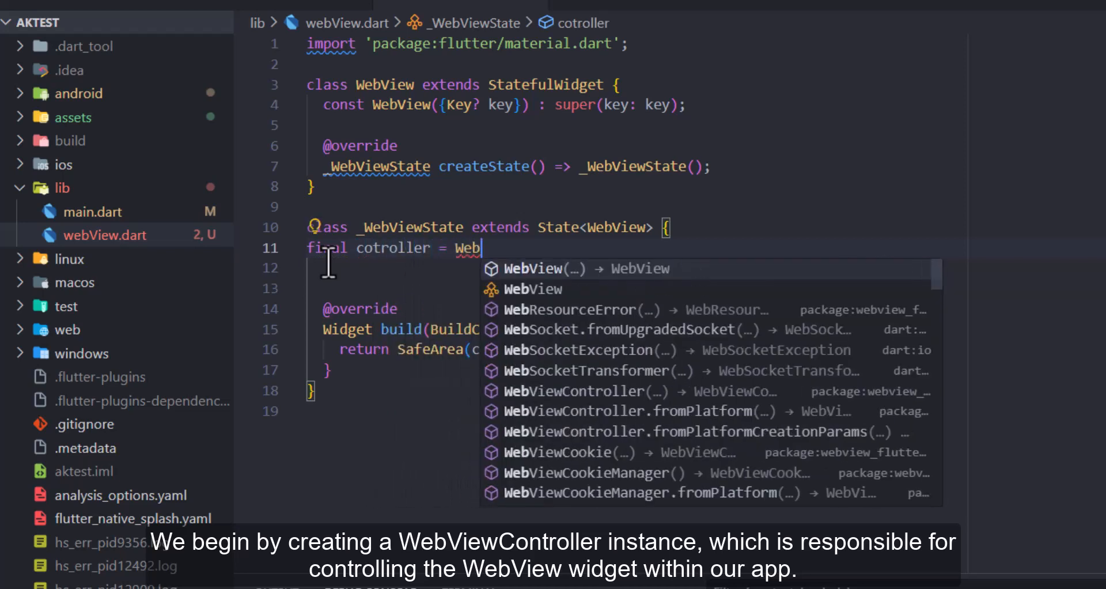
- Assign WebViewController() with webview_flutter import and chain setJavaScriptMode(JavaScriptMode.disabled)
left_click(571, 391)
type("/")
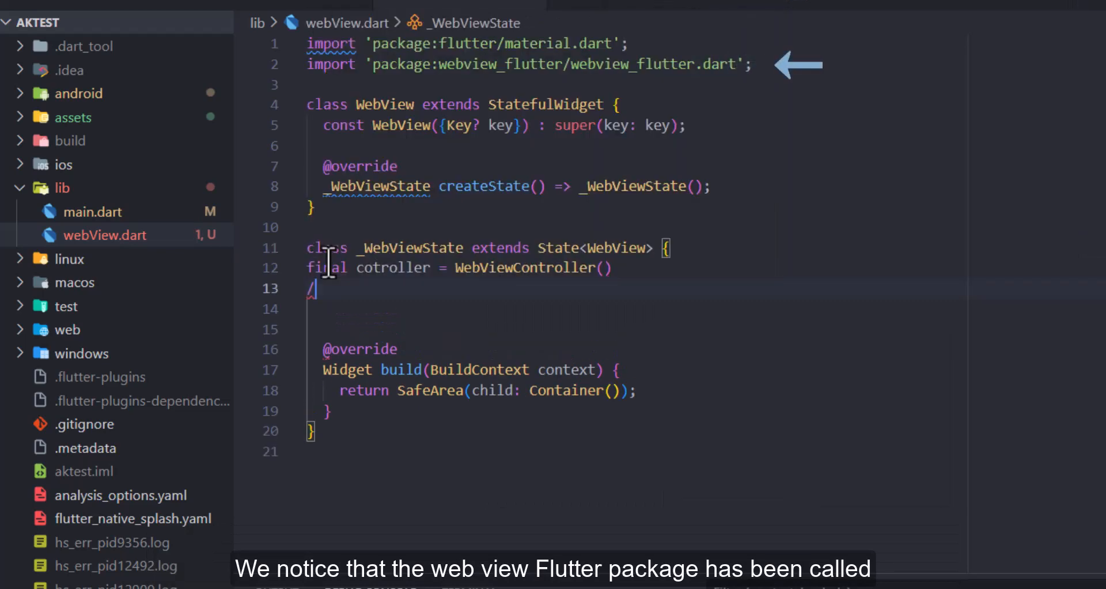
type(".")
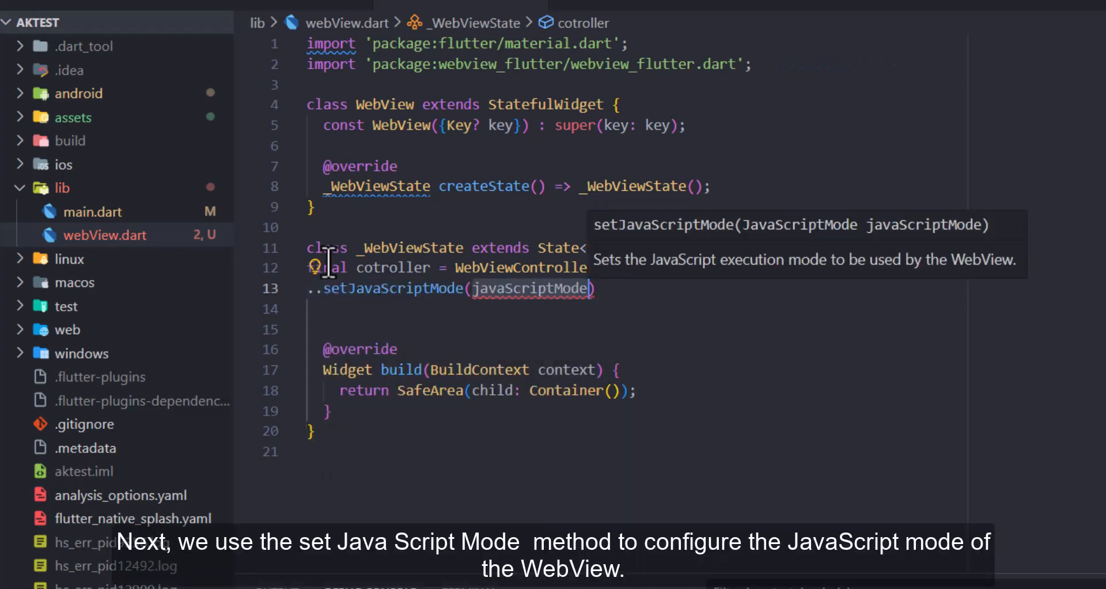
key("Backspace")
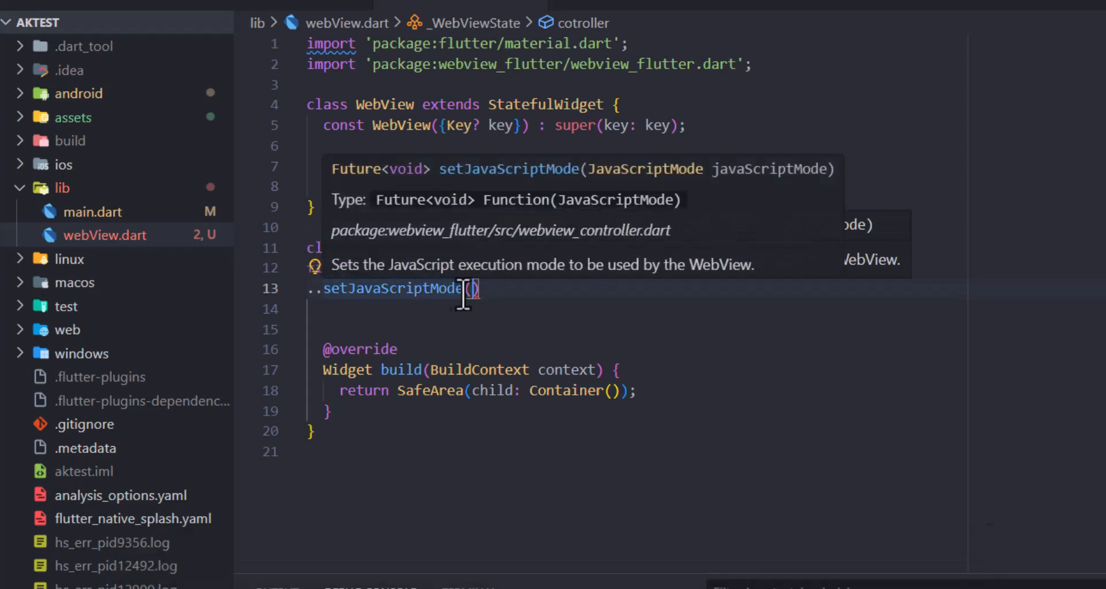
type("JavaScriptMode.disabled")
left_click(706, 308)
type("..")
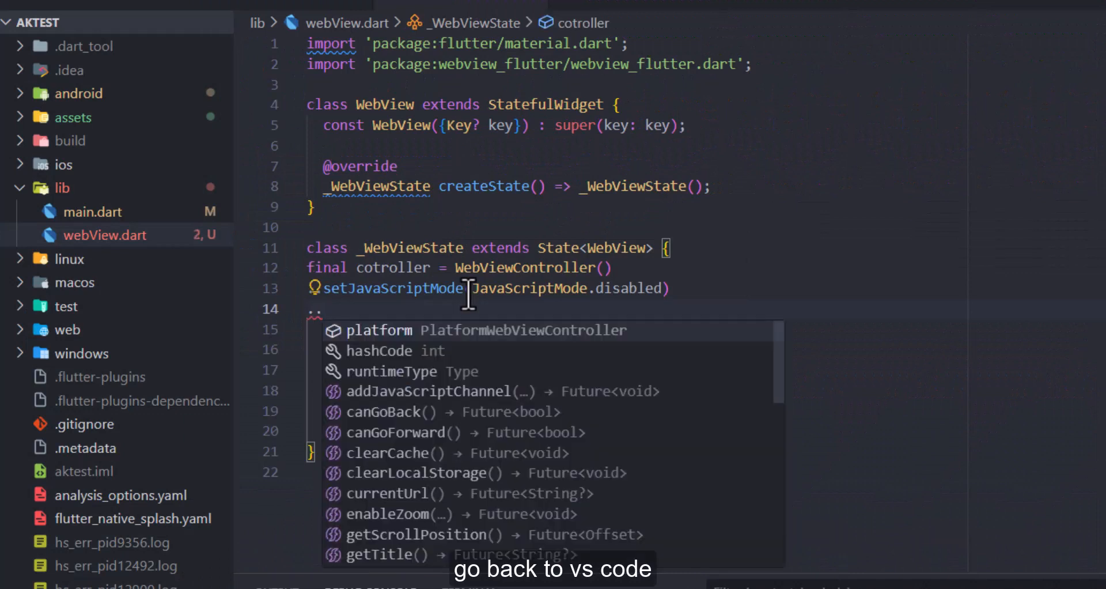
type("loadRequest(uri")
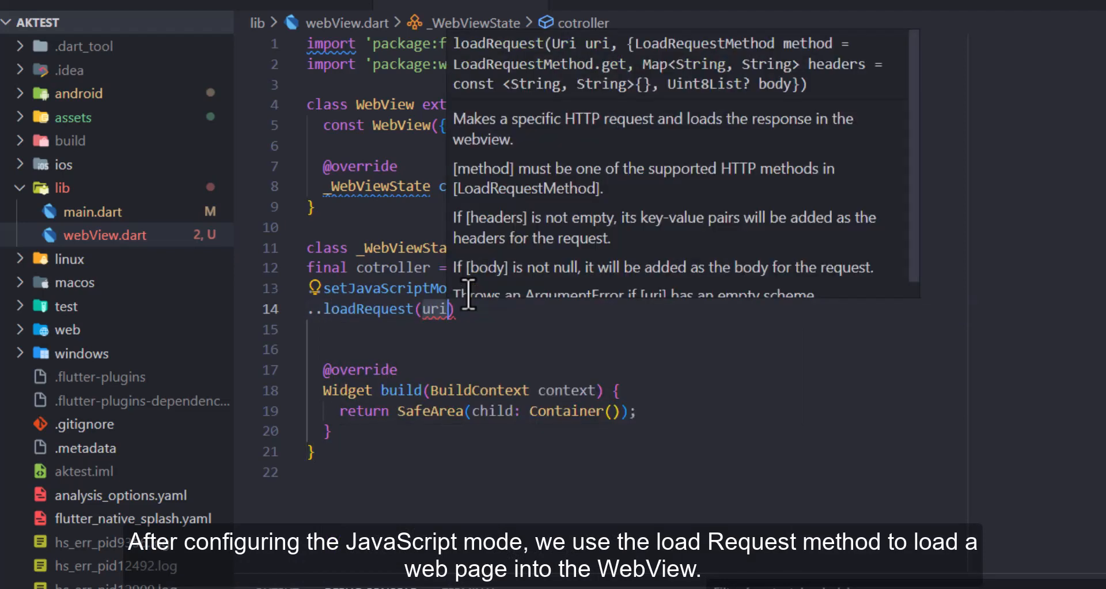
type("Uri")
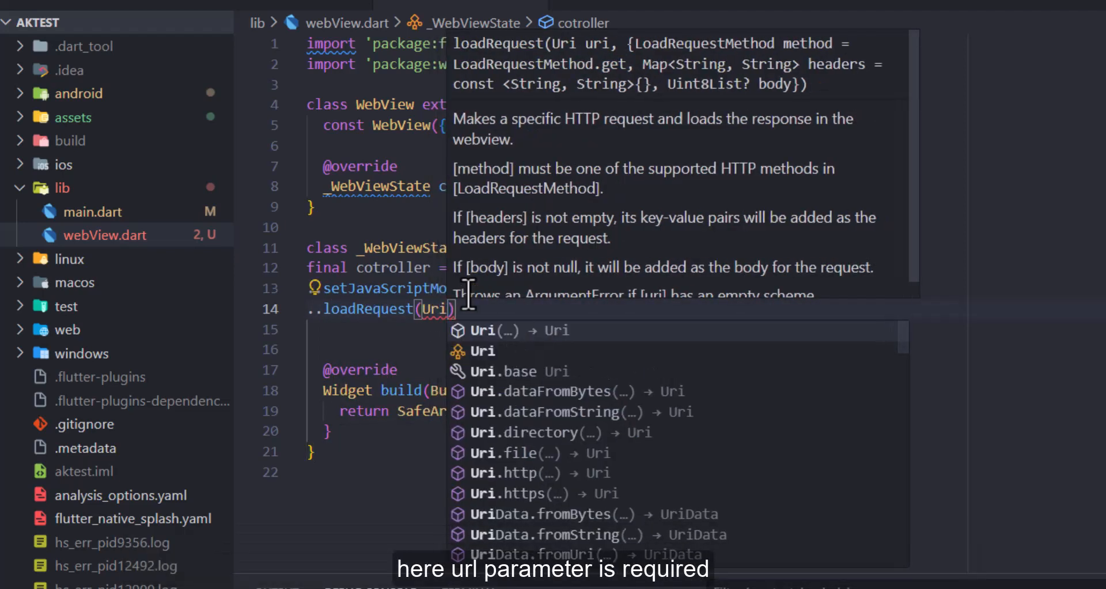
type(".parse(uri")
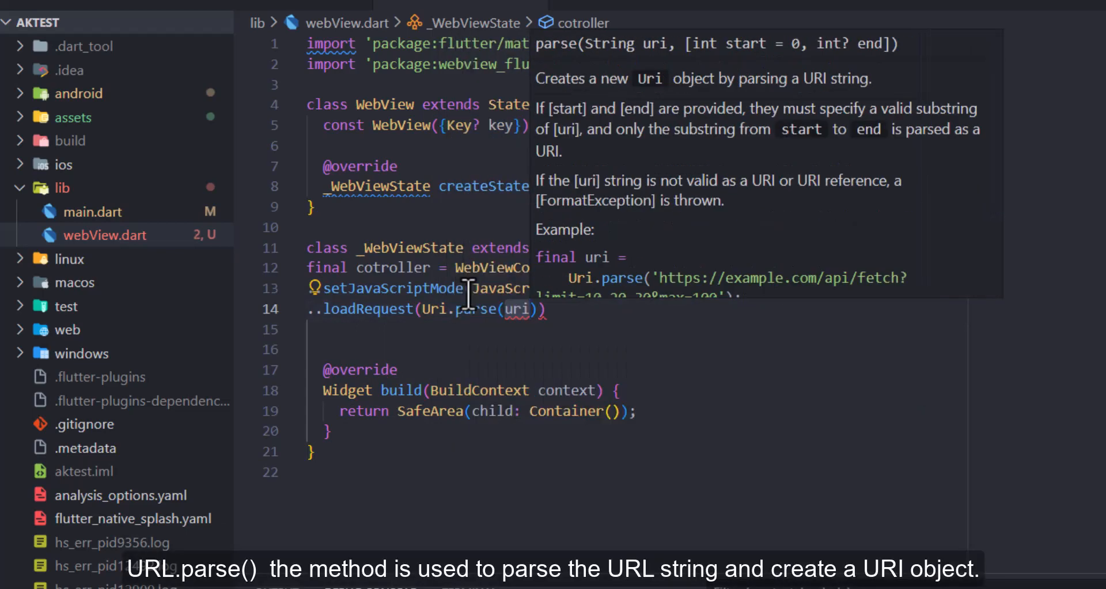
type("\"http\"")
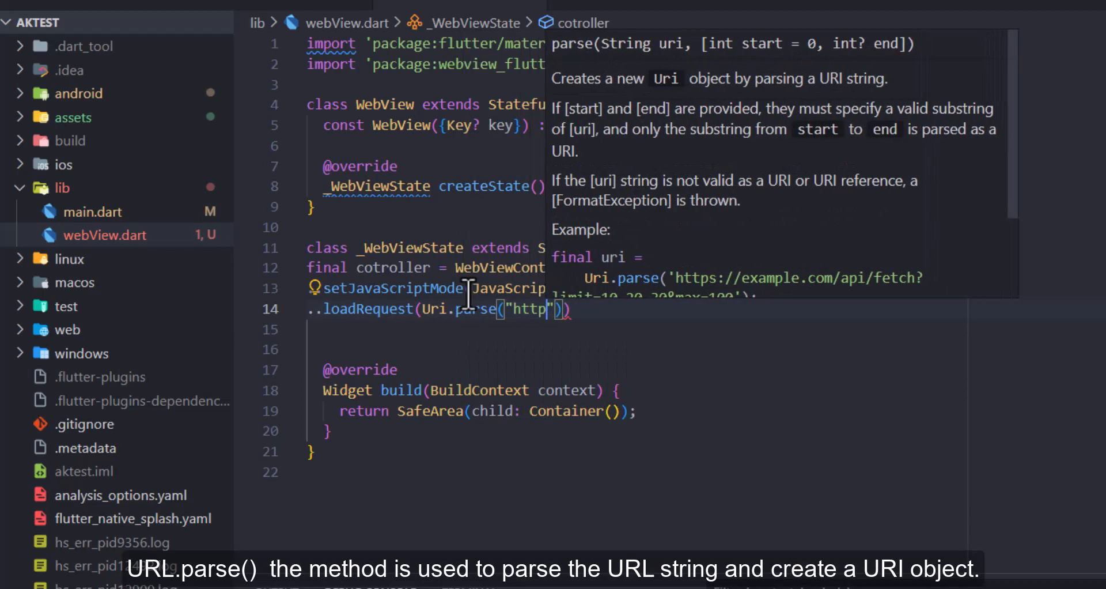
type("s://y")
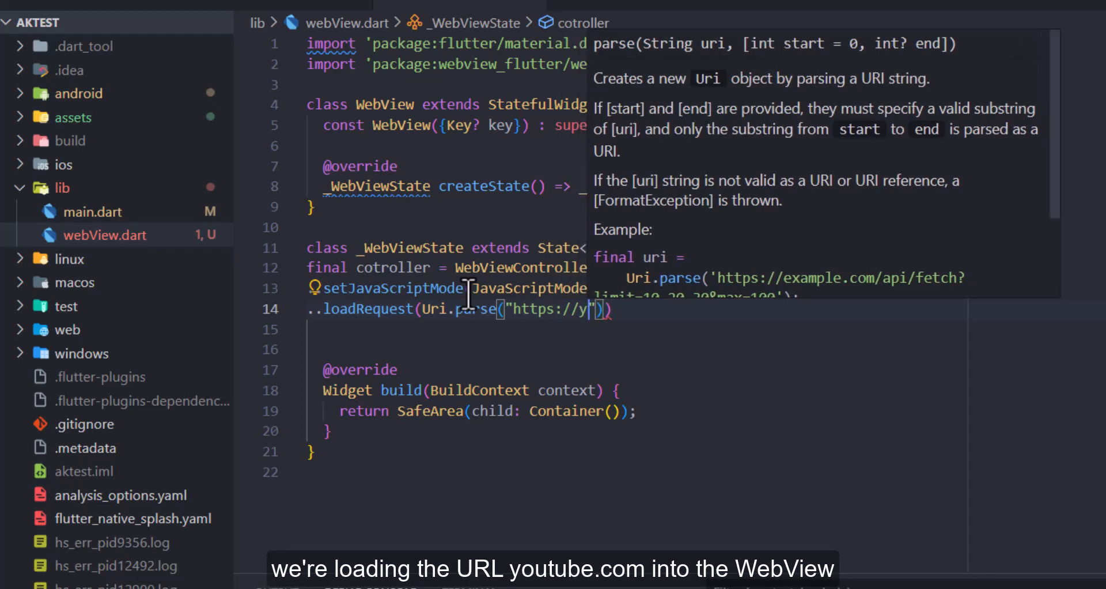
type("outube")
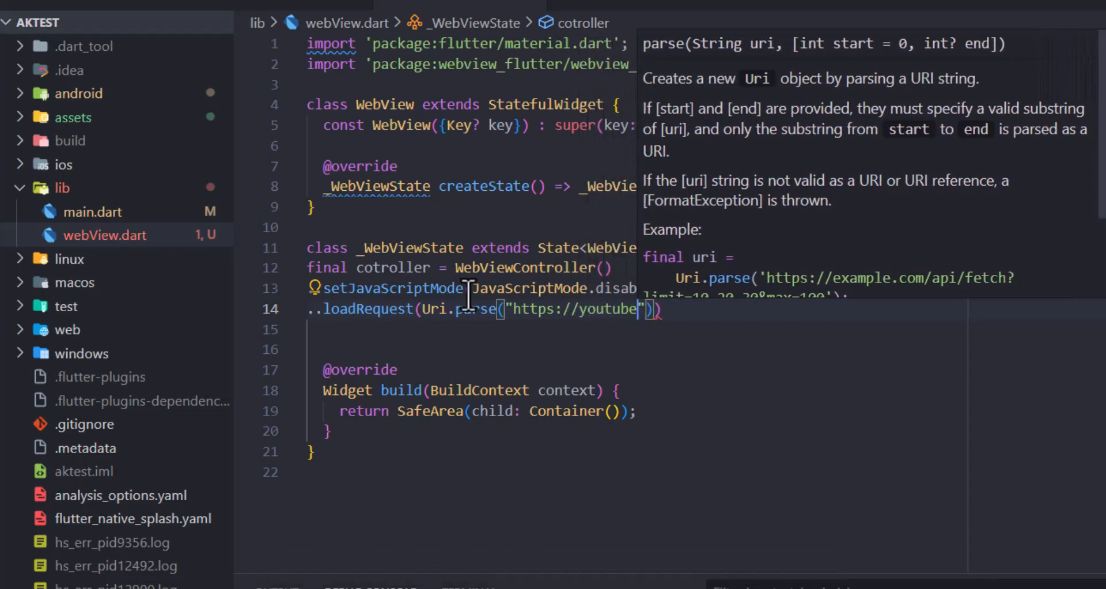
type(".com")
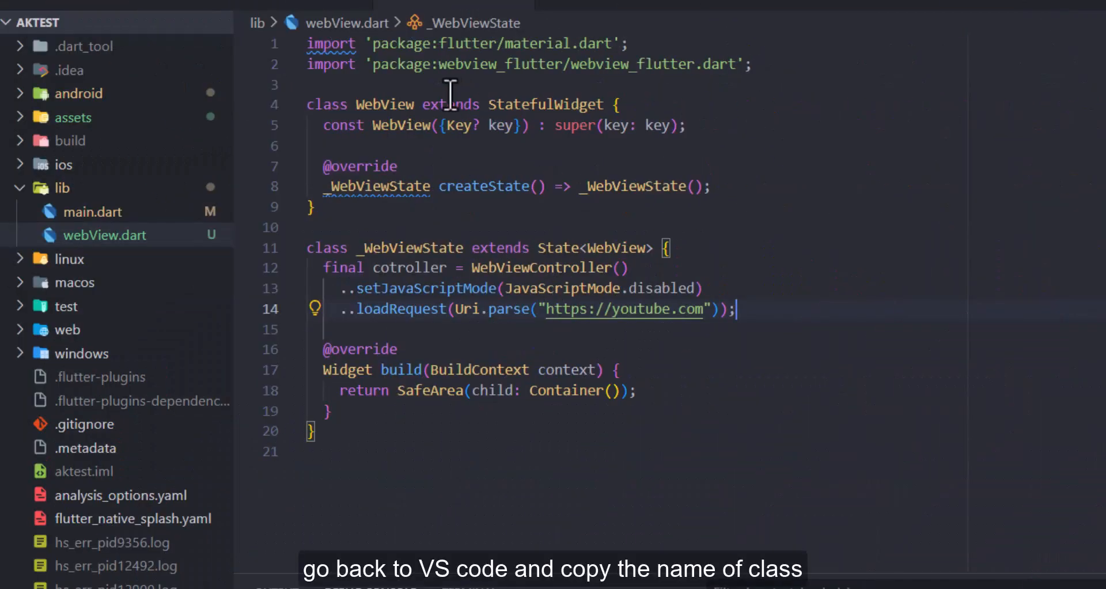
- Have onPressed push Navigator.of(context).push(MaterialPageRoute(builder: (context) => WebView()))
double_click(386, 104)
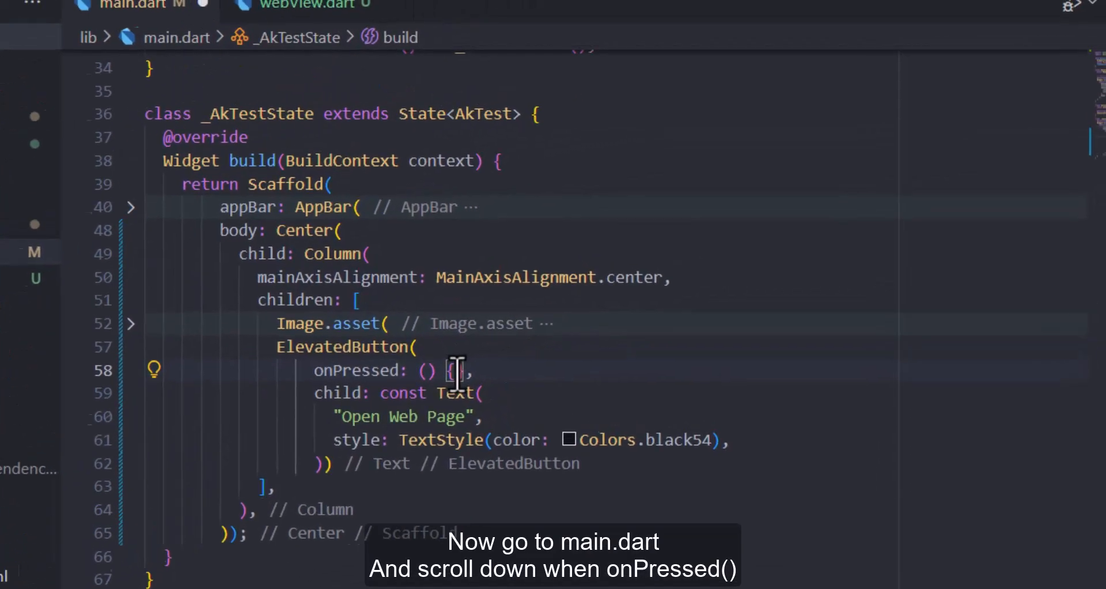
type("Navigator.of(context).push(route")
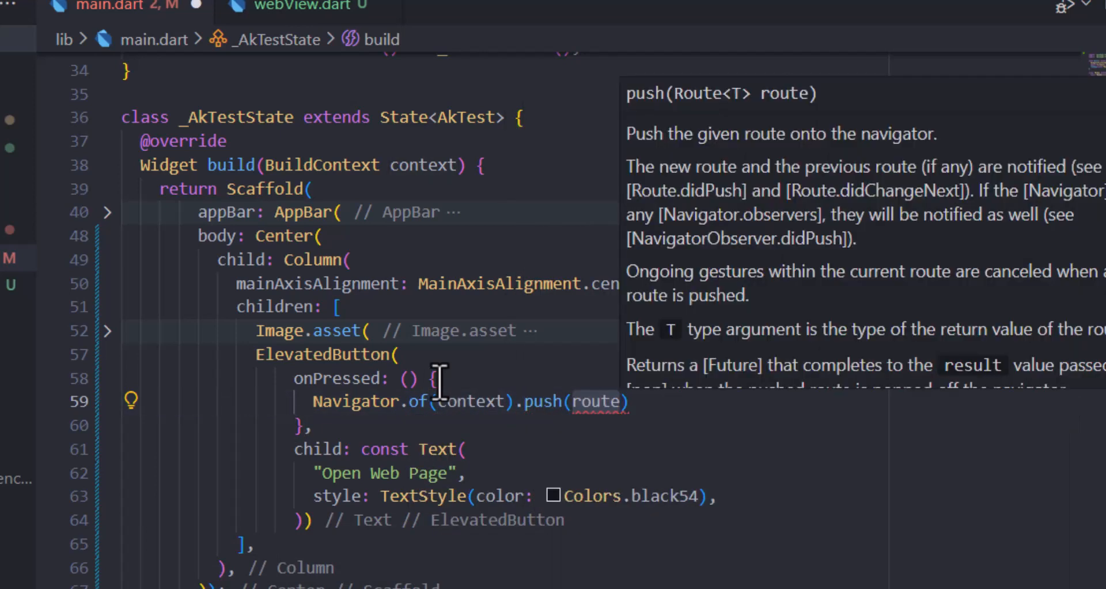
type("ma")
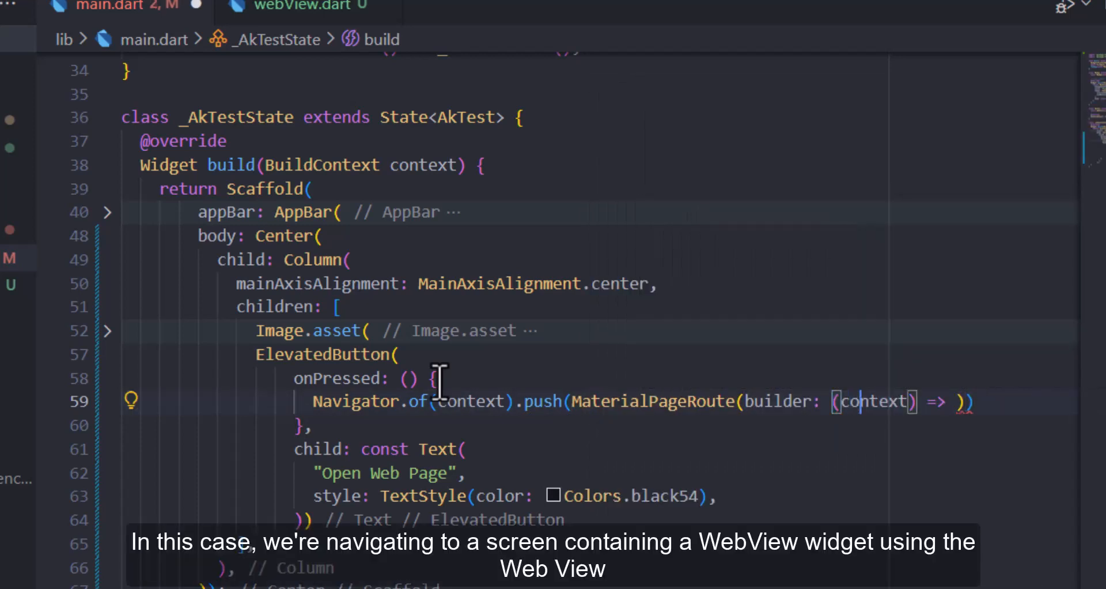
type("Web")
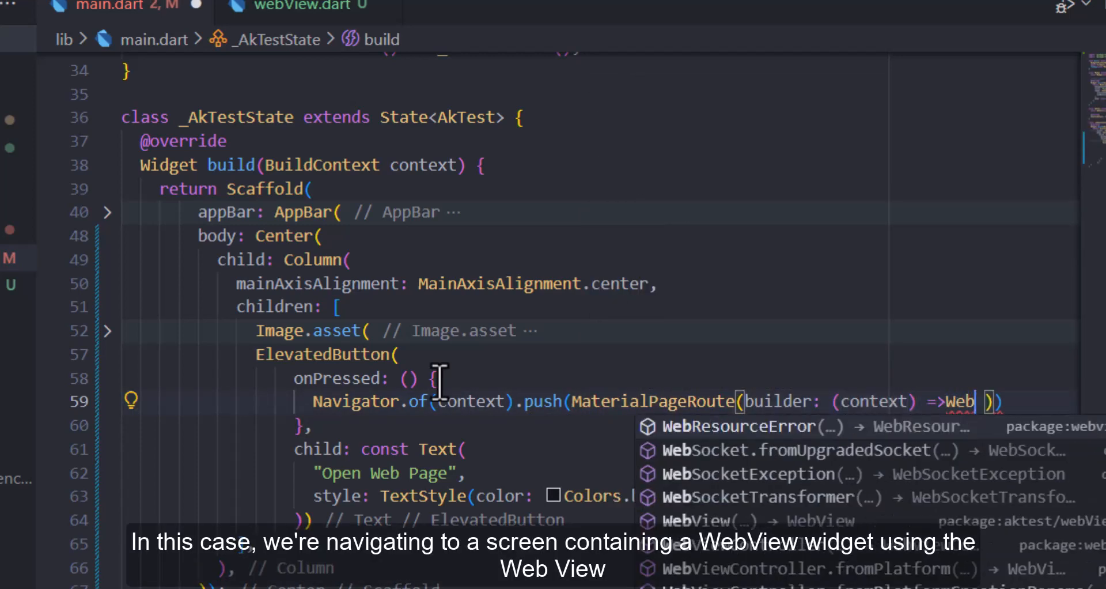
type("View(")
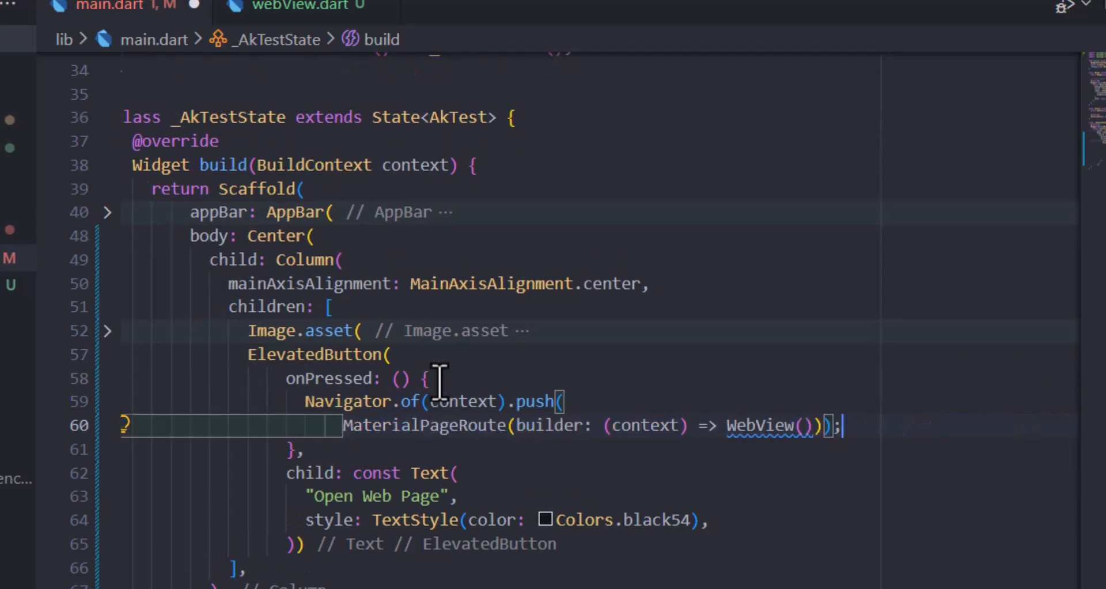
- Apply the 'Add const modifier' quick fix to the WebView() constructor call
left_click(125, 425)
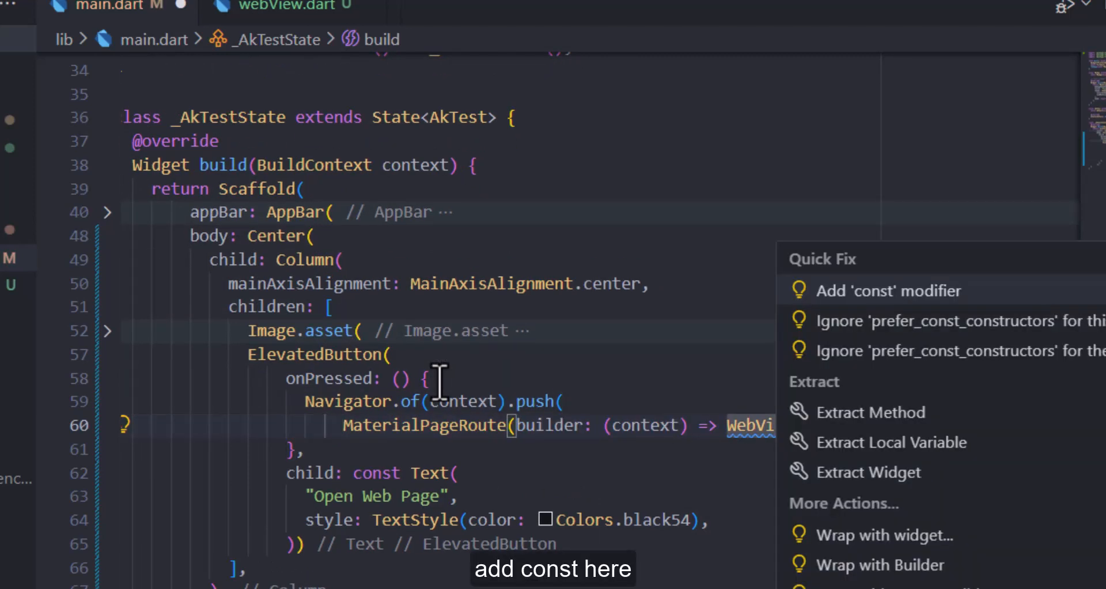
left_click(899, 290)
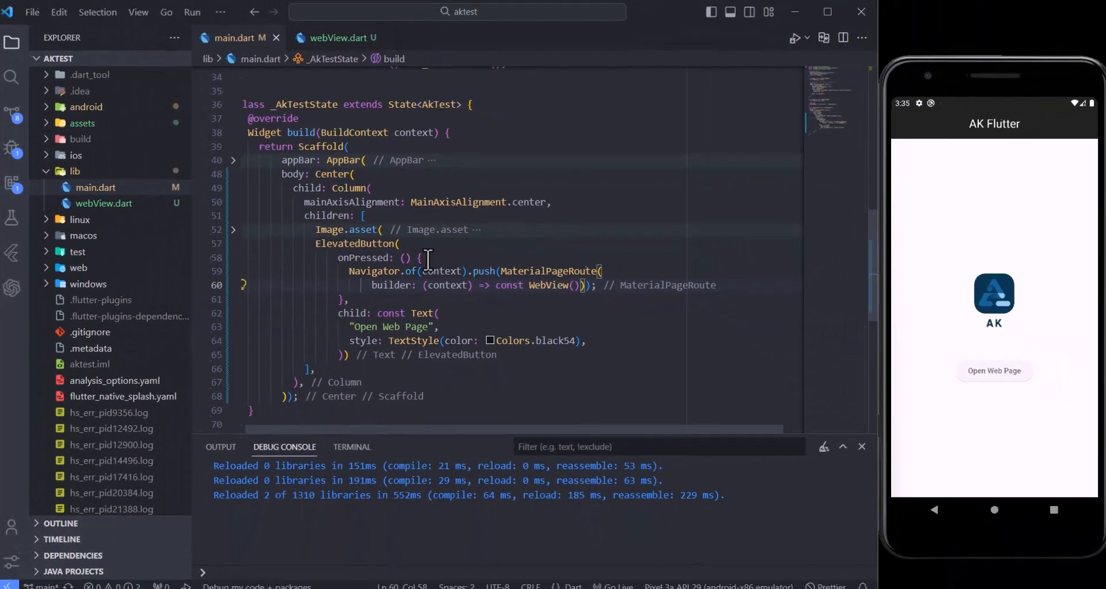
- Tap Open Web Page in the emulator, see a blank screen, and return to webView.dart
left_click(993, 370)
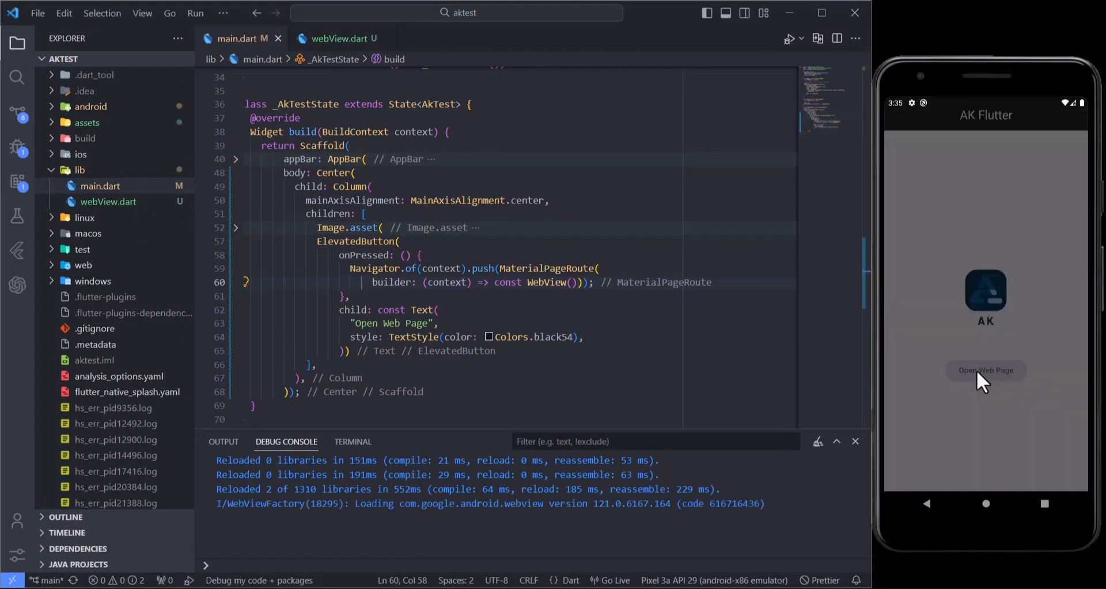
left_click(984, 370)
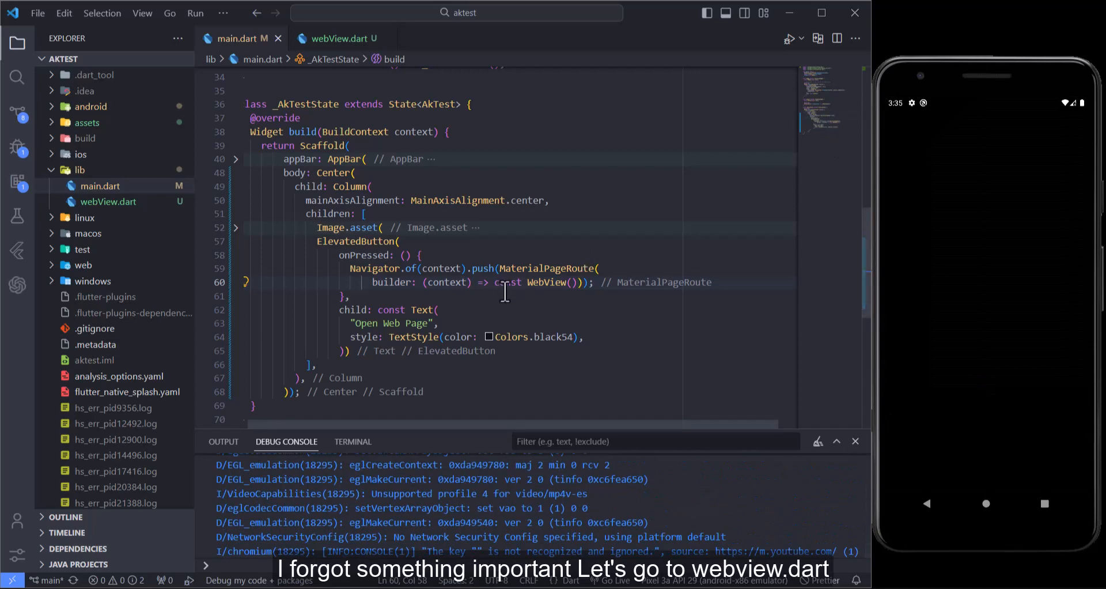
left_click(338, 38)
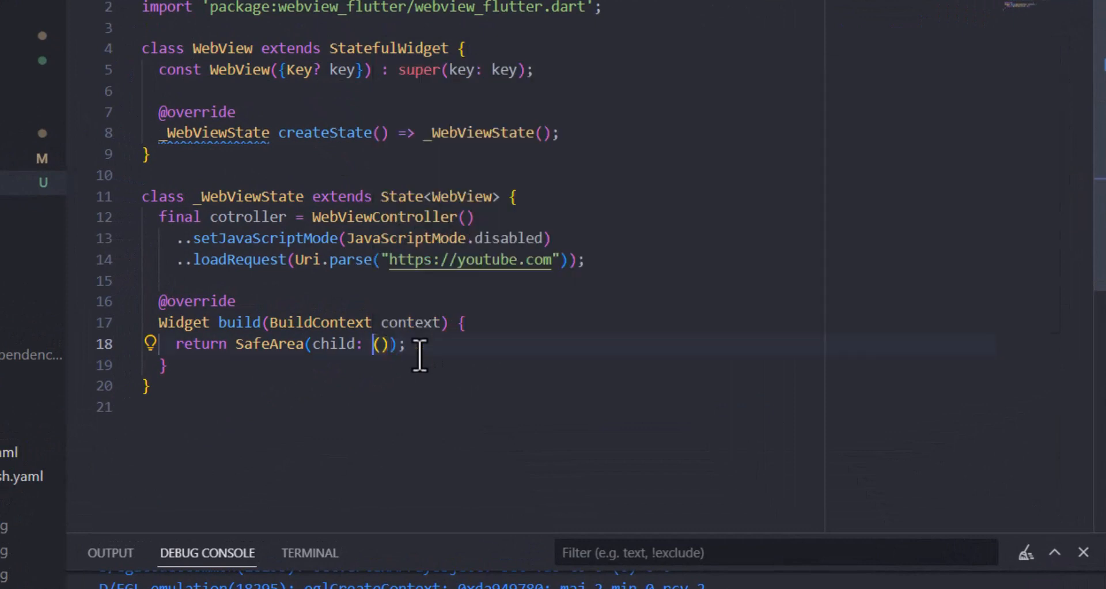
- Replace Container() in SafeArea with WebViewWidget(controller: cotroller,) using the existing cotroller
type("W")
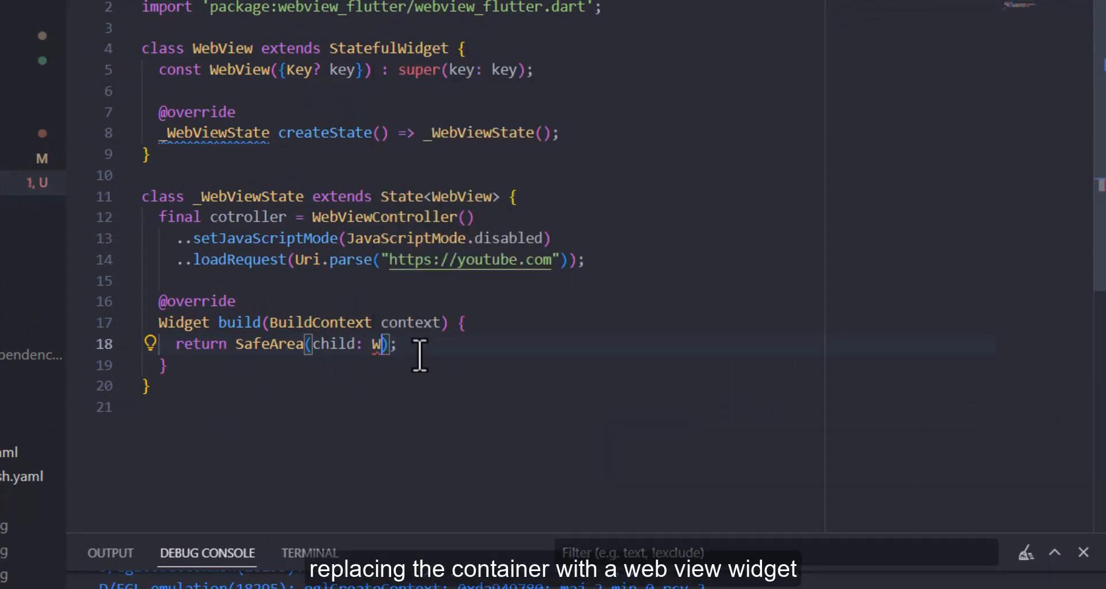
type("ebViewWidget(controller: ,")
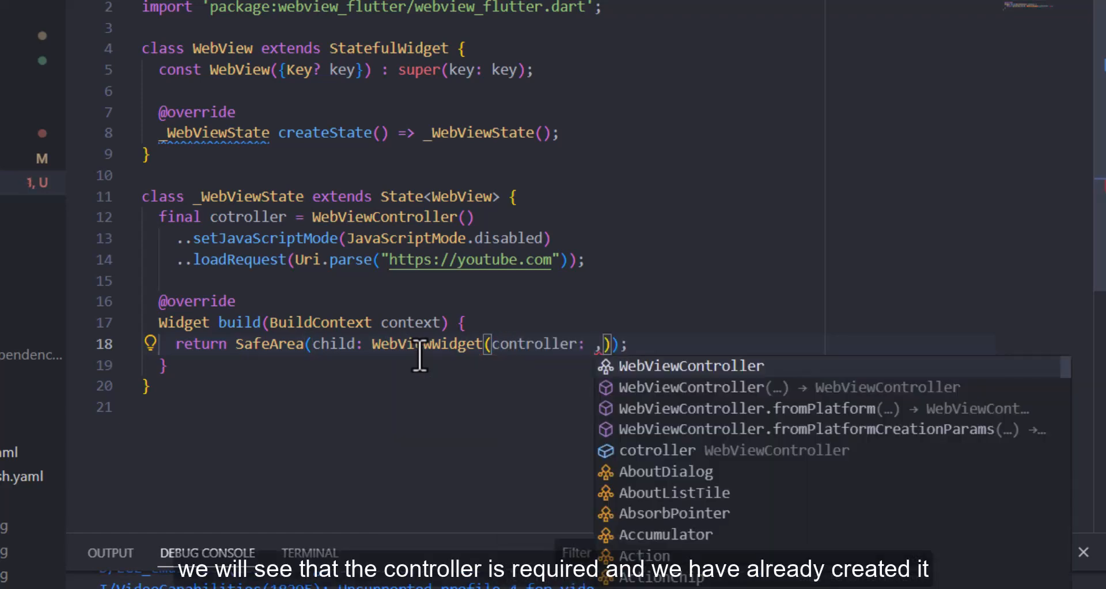
type("c")
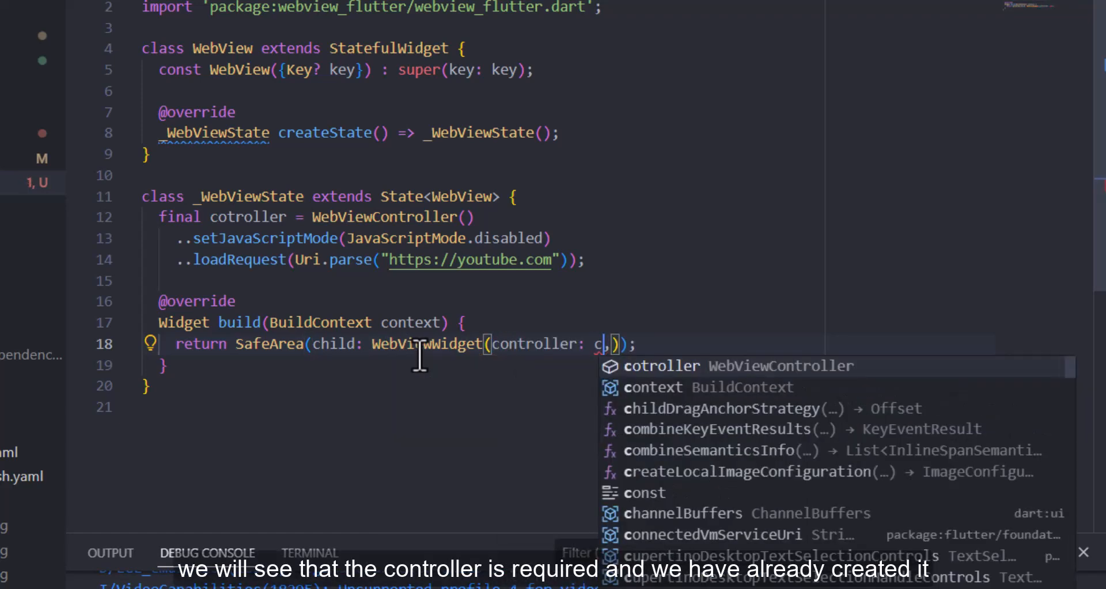
left_click(661, 365)
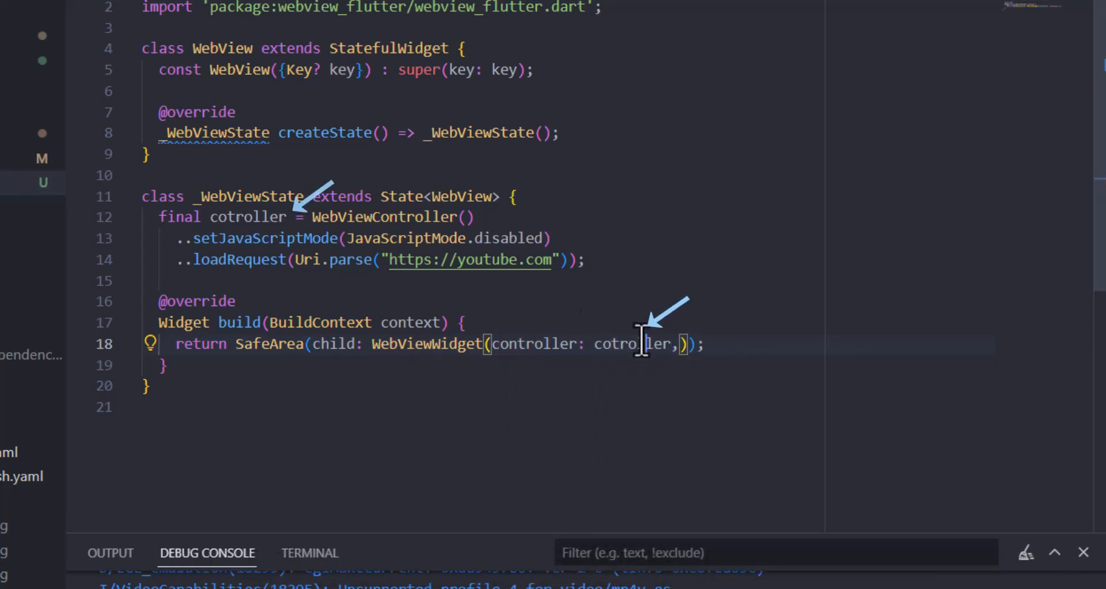
double_click(631, 343)
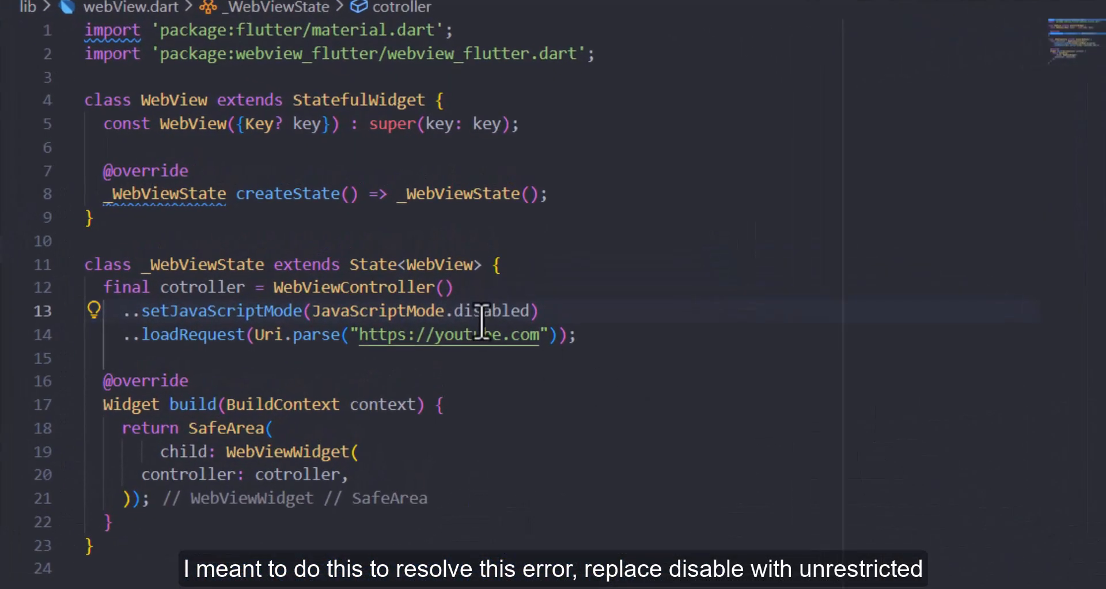
- Set setJavaScriptMode to JavaScriptMode.unrestricted instead of disabled and hot reload
double_click(493, 310)
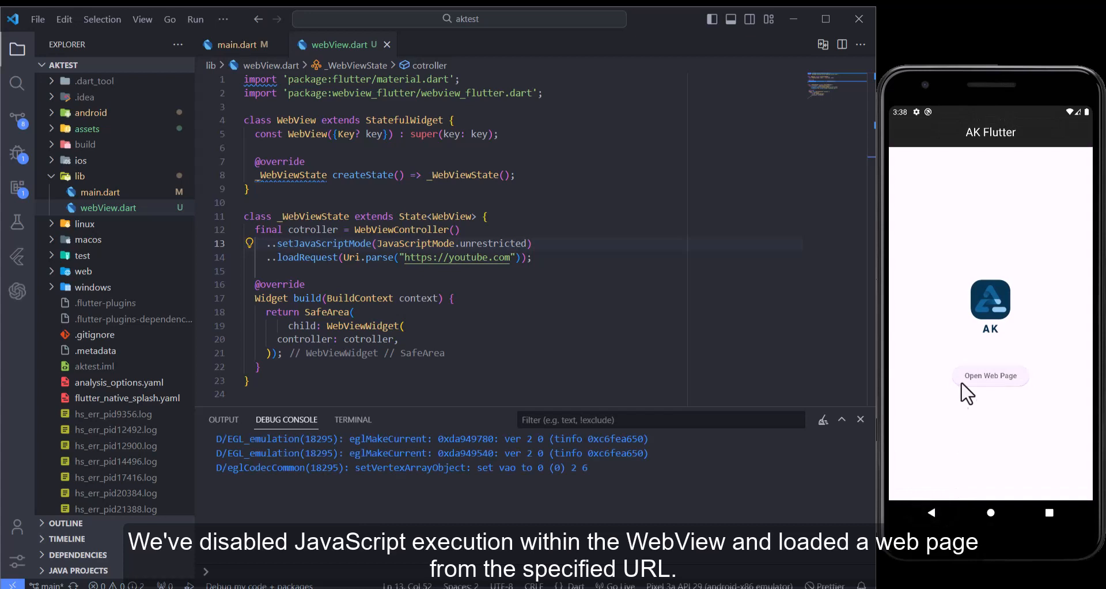
- Tap Open Web Page so YouTube loads in the WebView, search 'ak flutter' and scroll the results
left_click(990, 378)
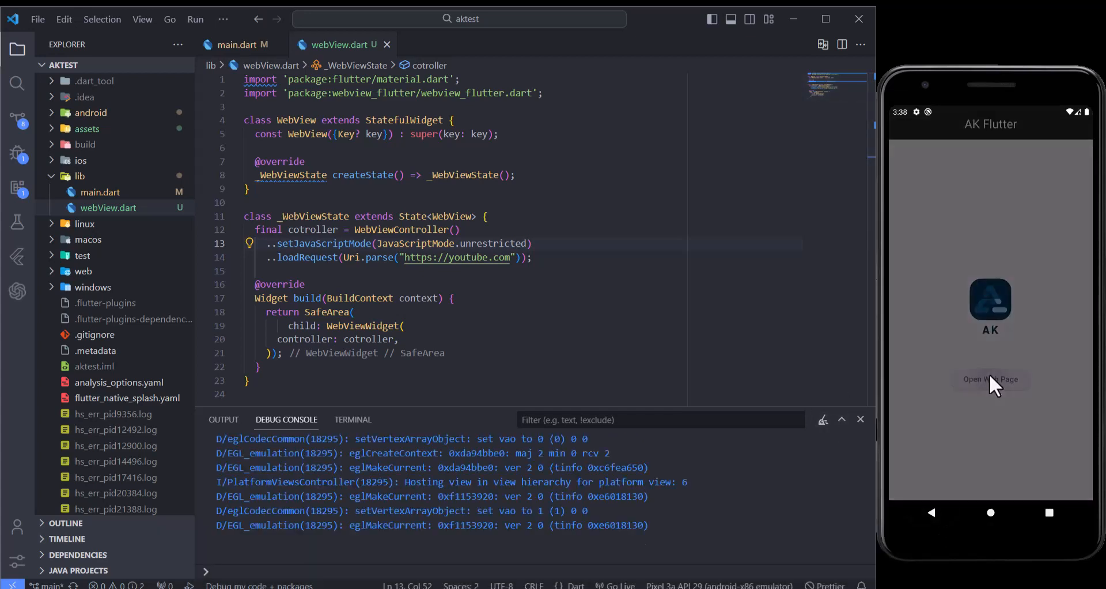
left_click(990, 379)
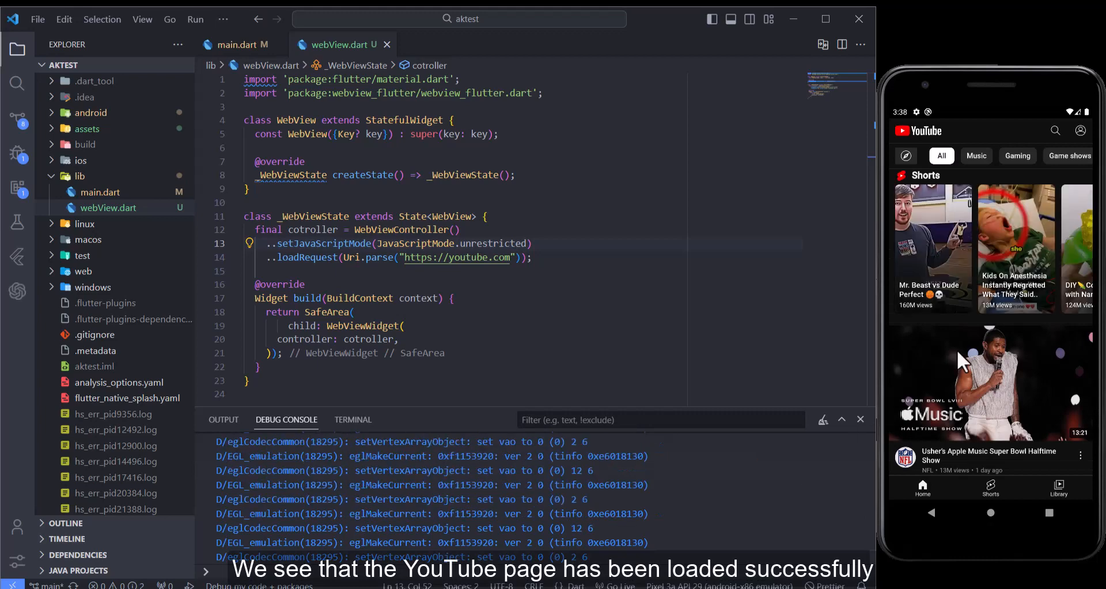
left_click(1056, 130)
type("ak flutter")
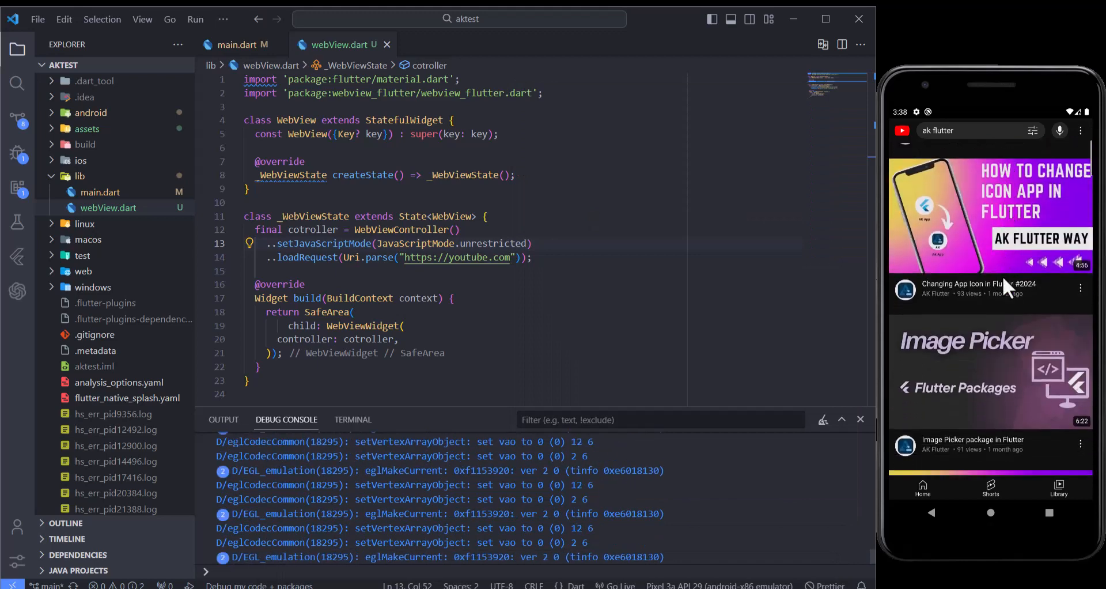
scroll("down", 3)
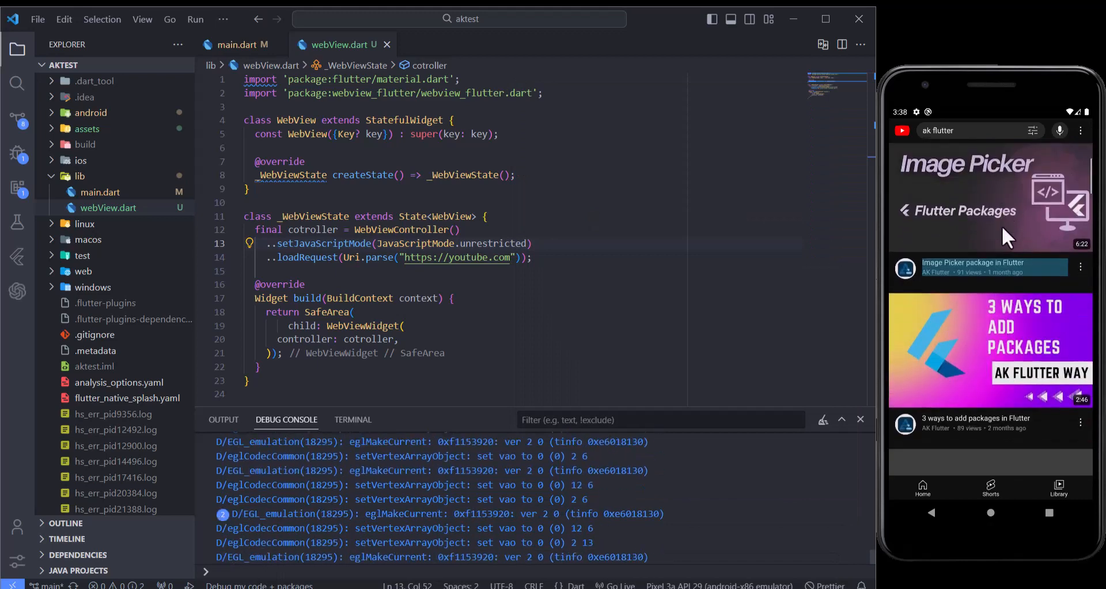
scroll("down", 3)
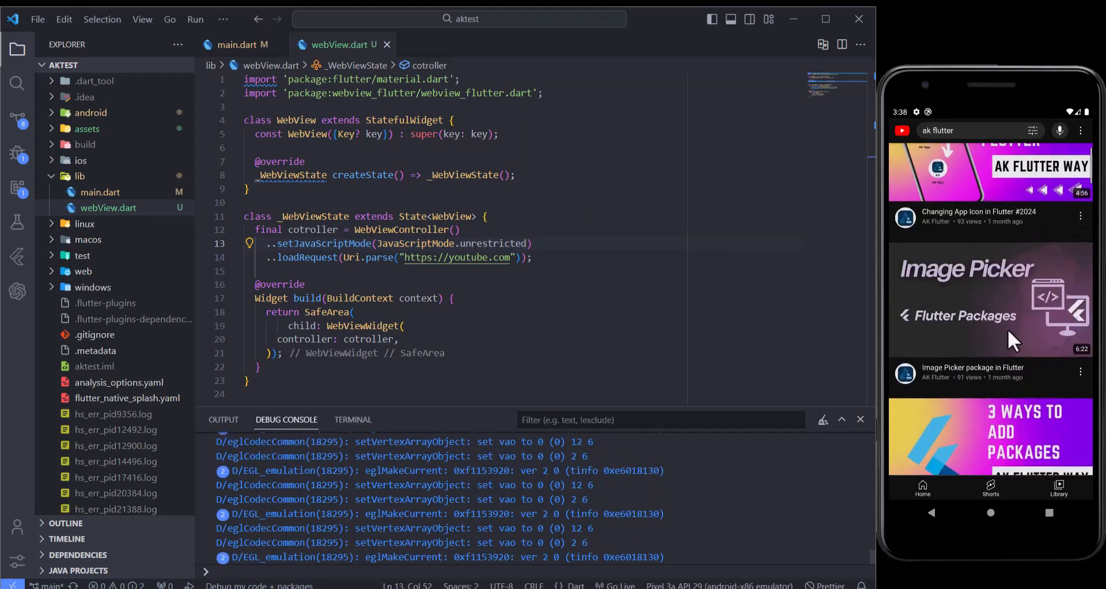